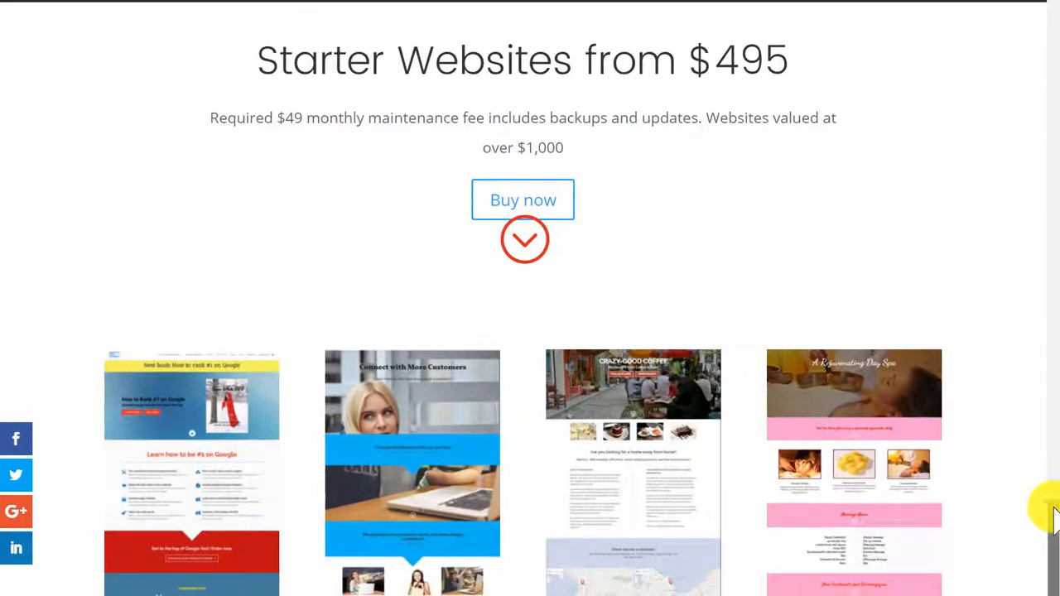
Step: Scroll past the Starter Websites section and pricing plans down to the eBook layout showcase
scroll(down, 3)
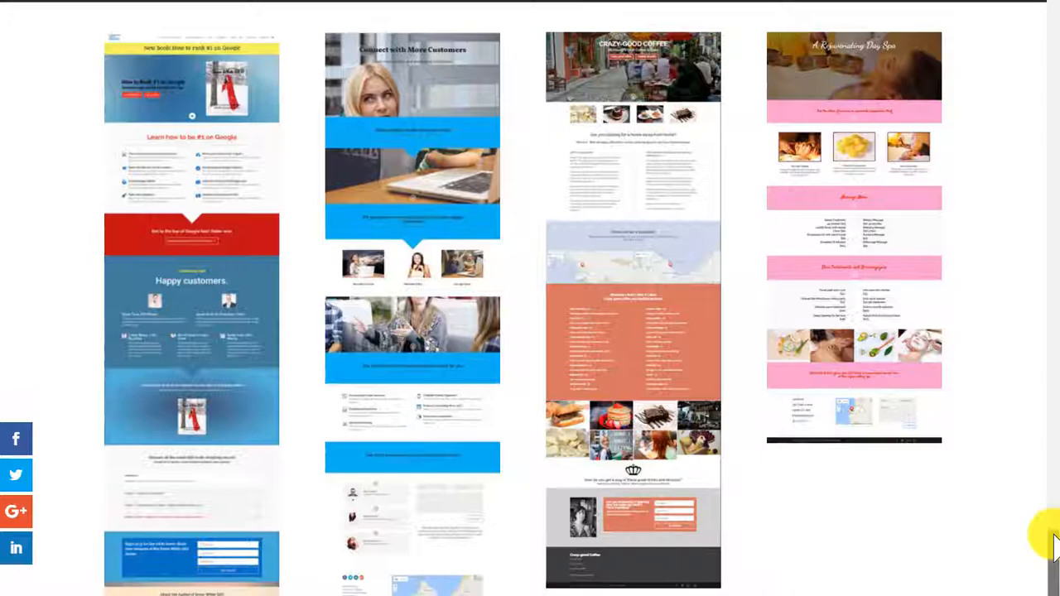
scroll(down, 3)
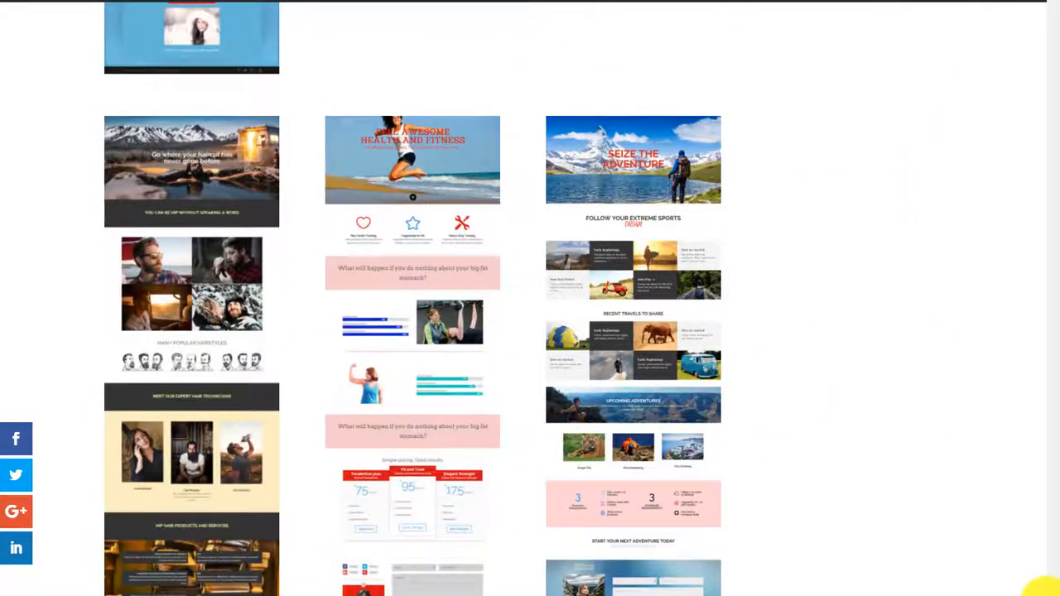
scroll(down, 3)
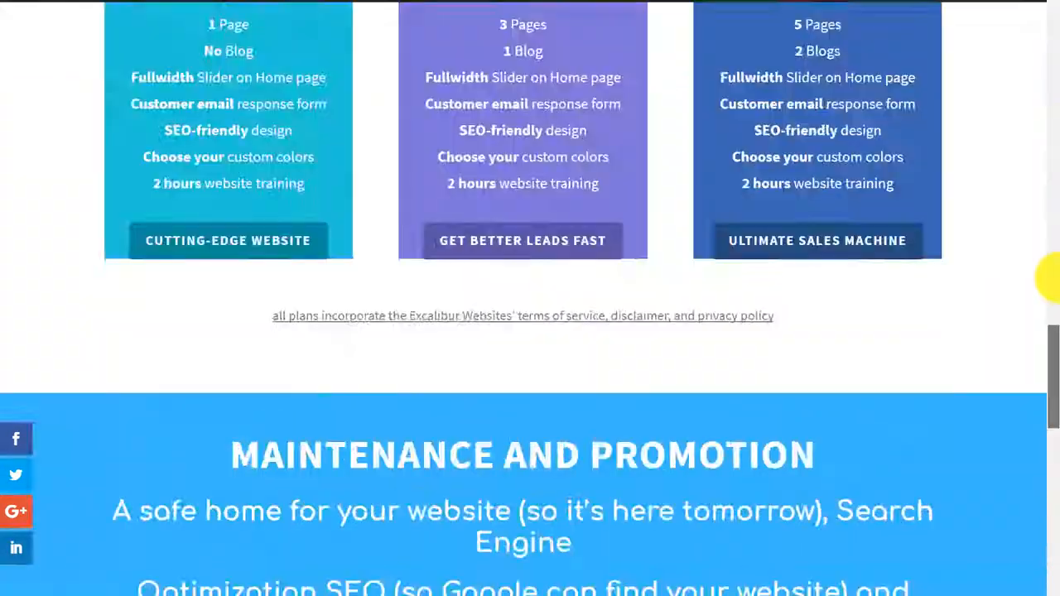
scroll(up, 3)
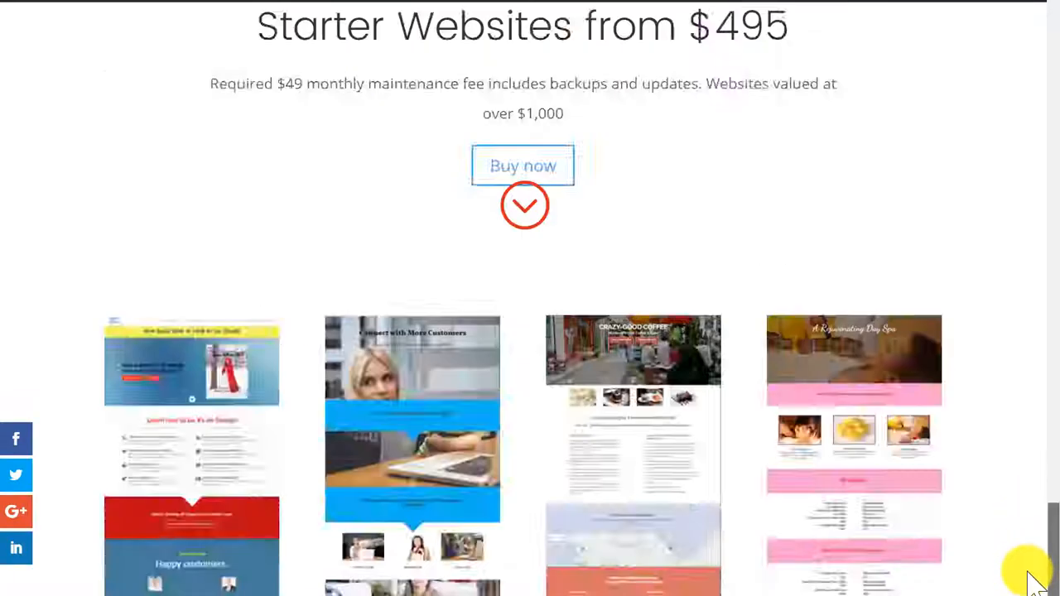
scroll(down, 3)
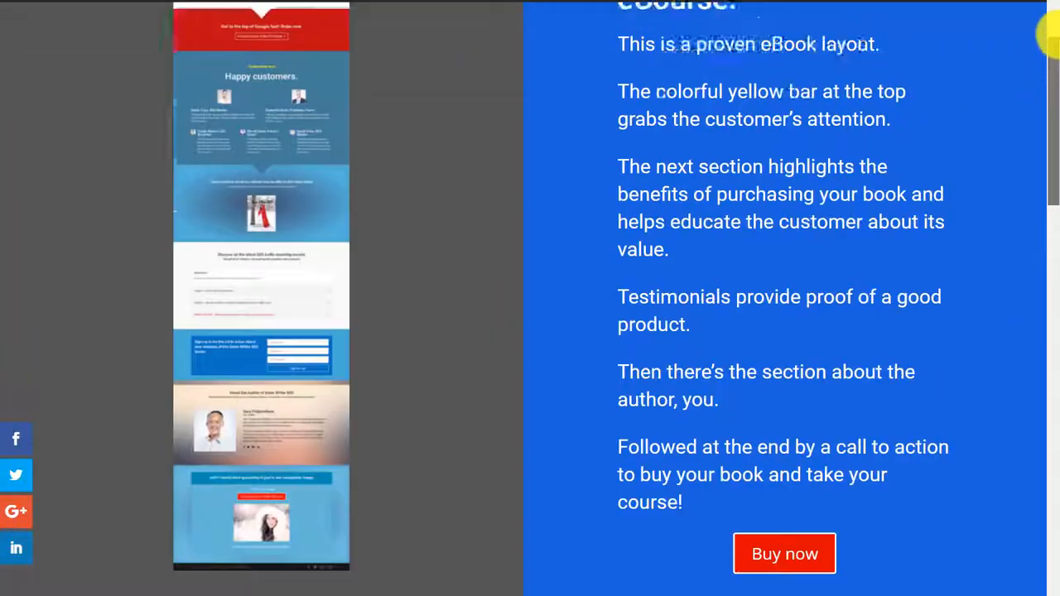
Step: Scroll through the eBook website description until the Health and Fitness Business Website listing appears
scroll(up, 3)
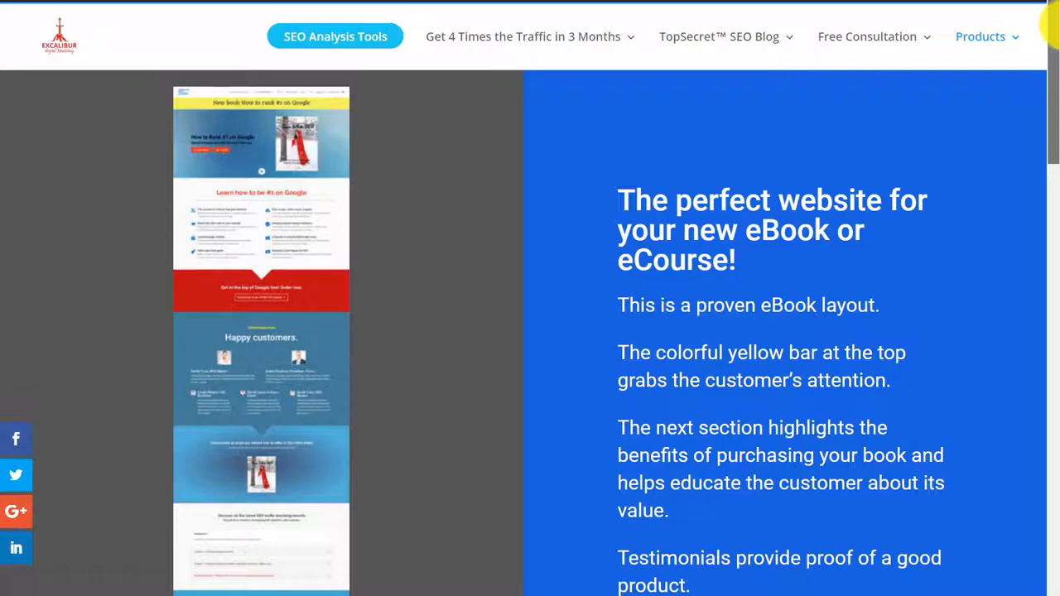
scroll(down, 3)
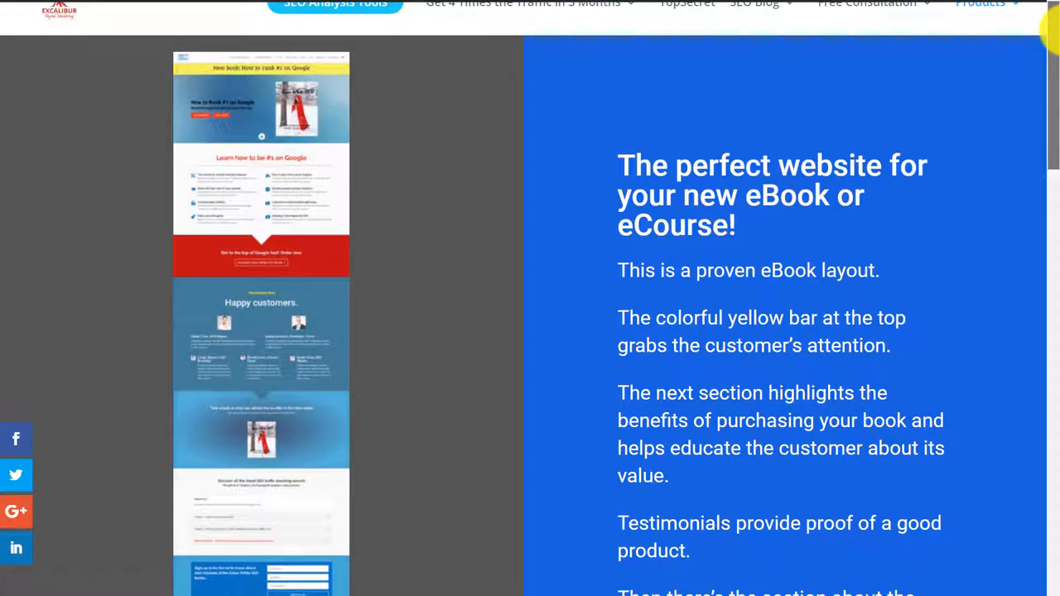
scroll(down, 3)
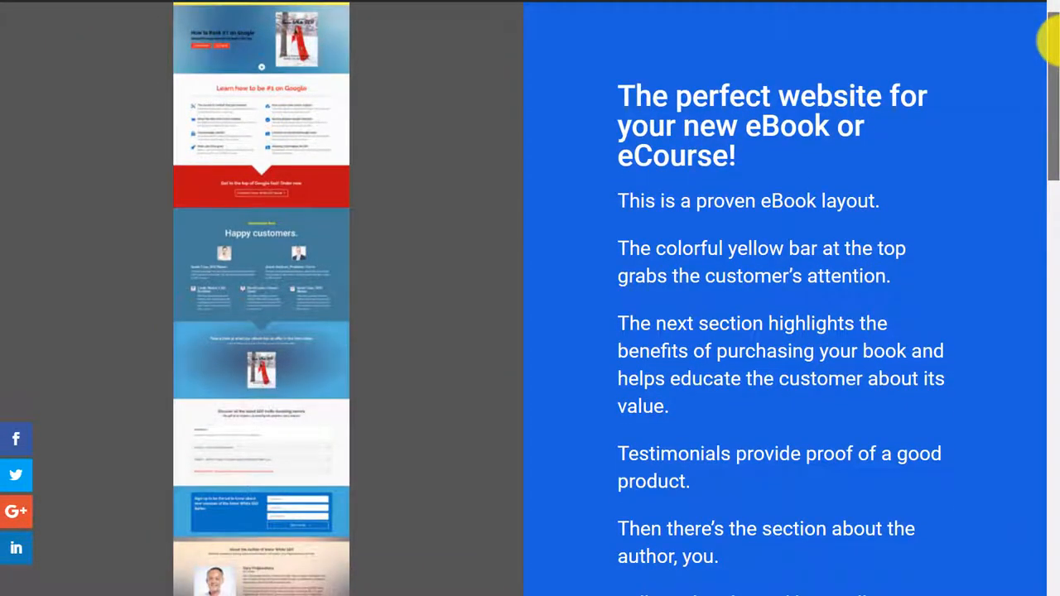
scroll(down, 3)
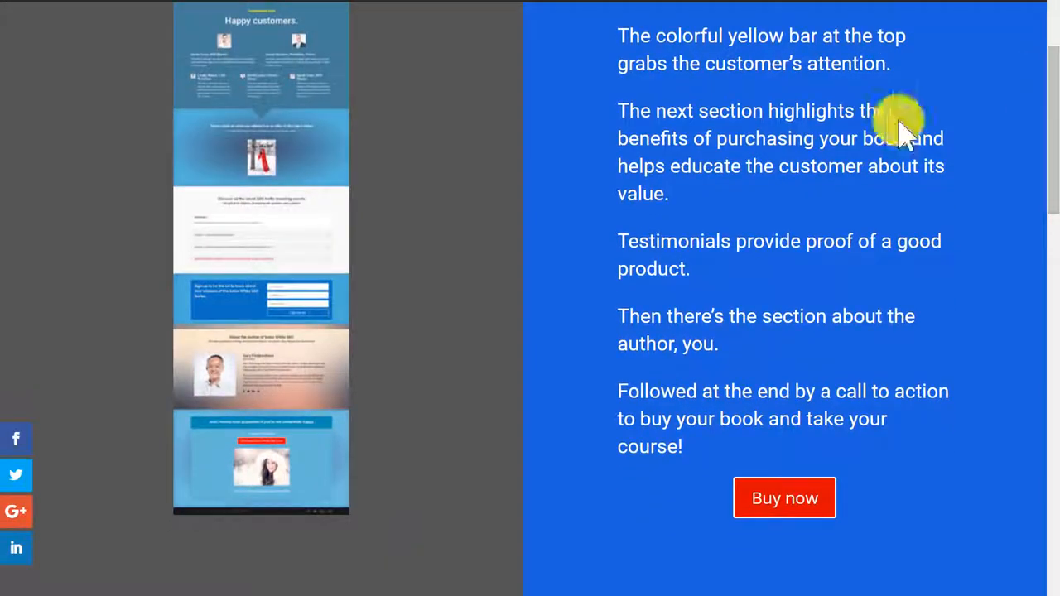
mouse_move(323, 406)
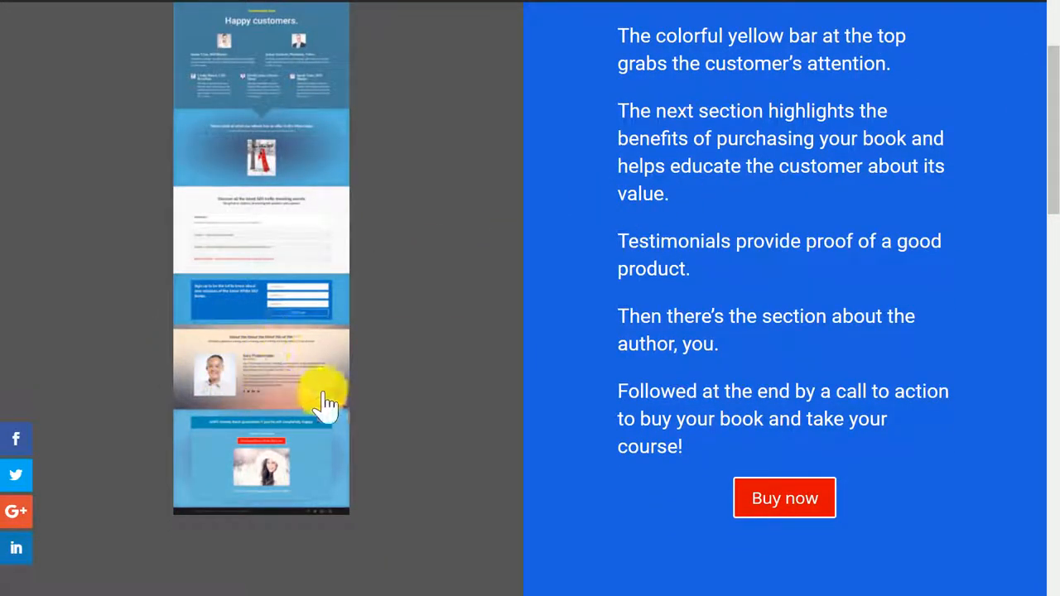
mouse_move(1041, 179)
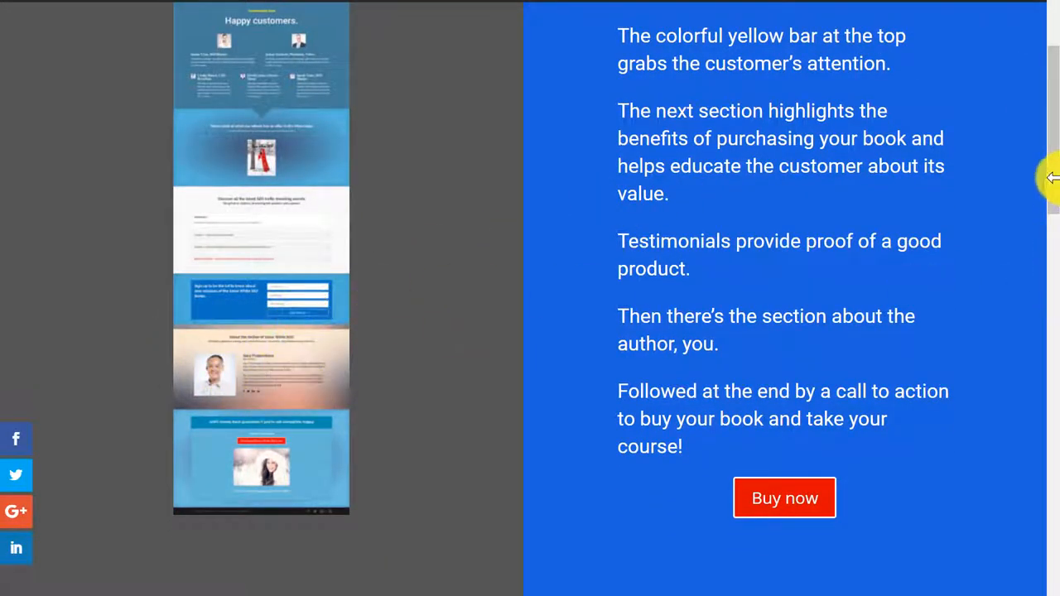
scroll(down, 3)
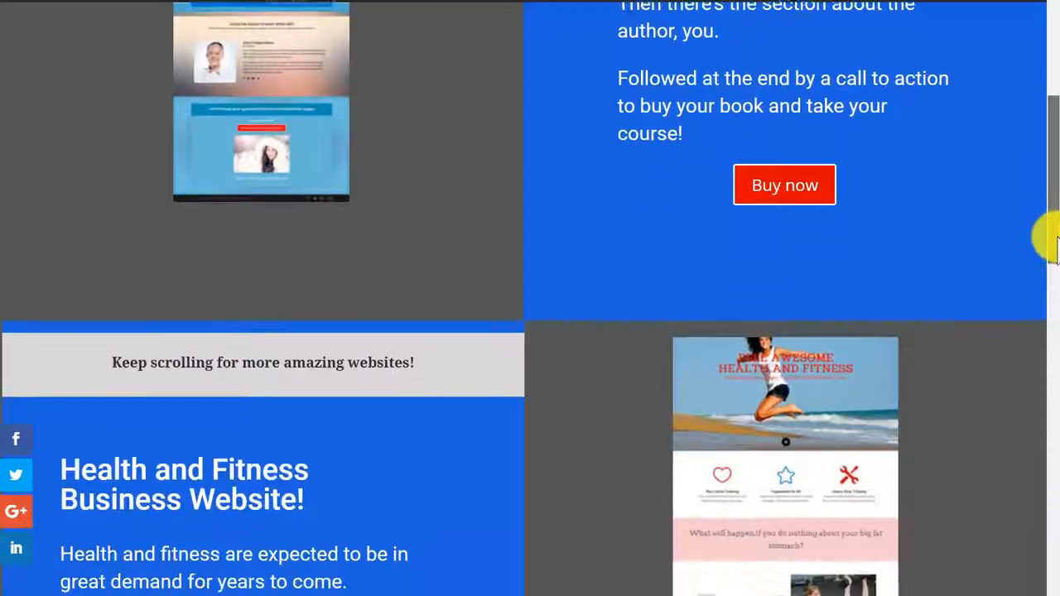
Step: Scroll through the Health and Fitness template preview down to the Successful Startup Website listing
scroll(down, 3)
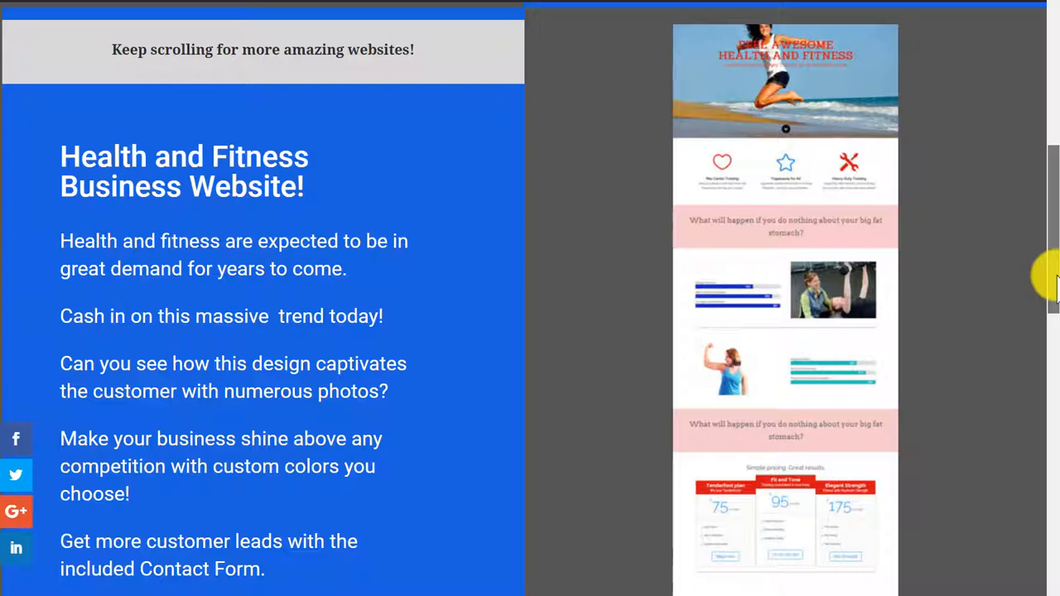
scroll(down, 3)
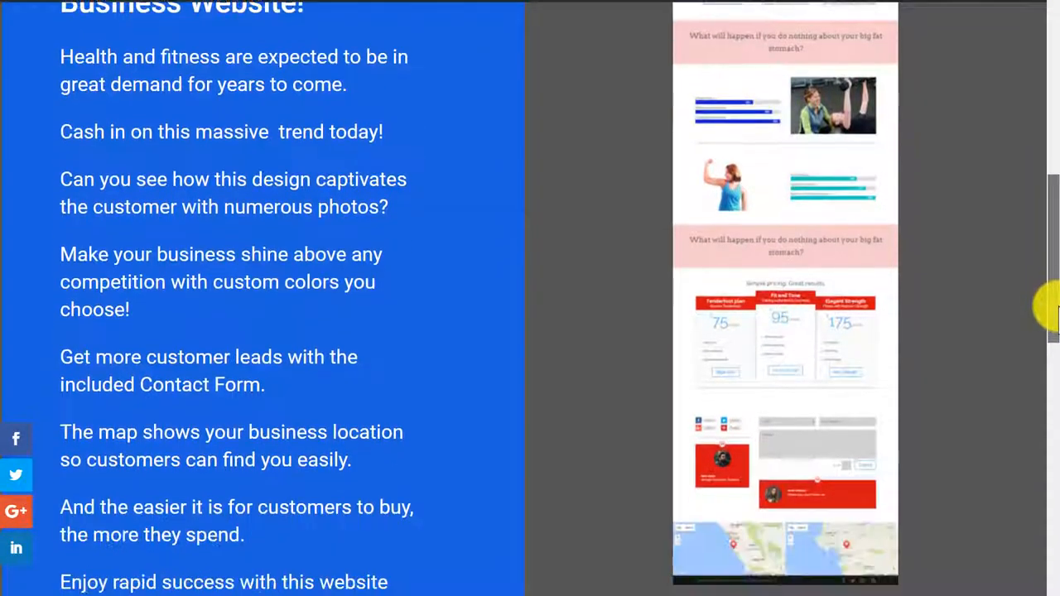
scroll(down, 3)
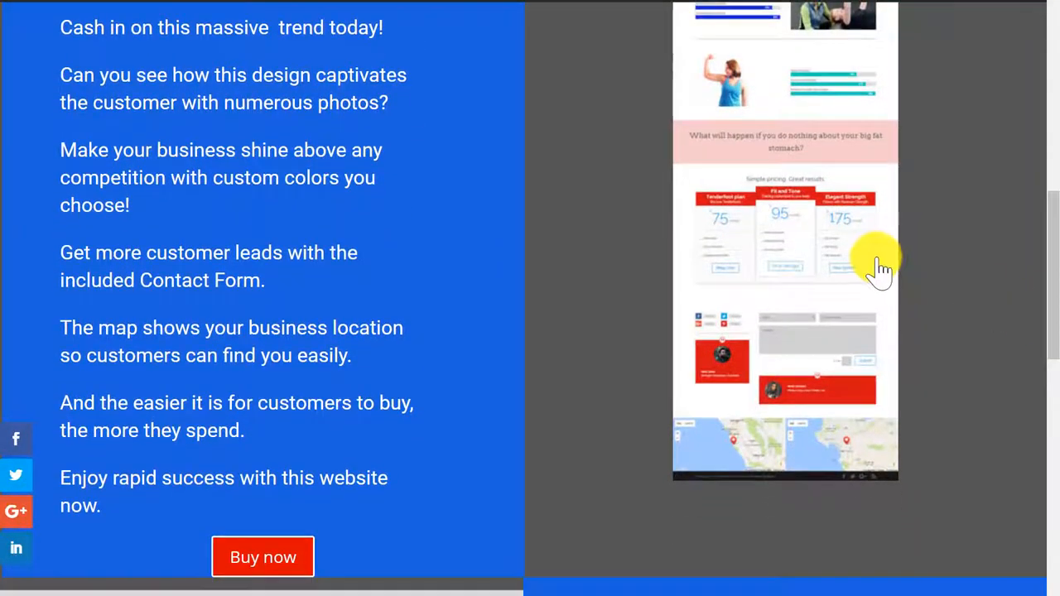
mouse_move(1047, 257)
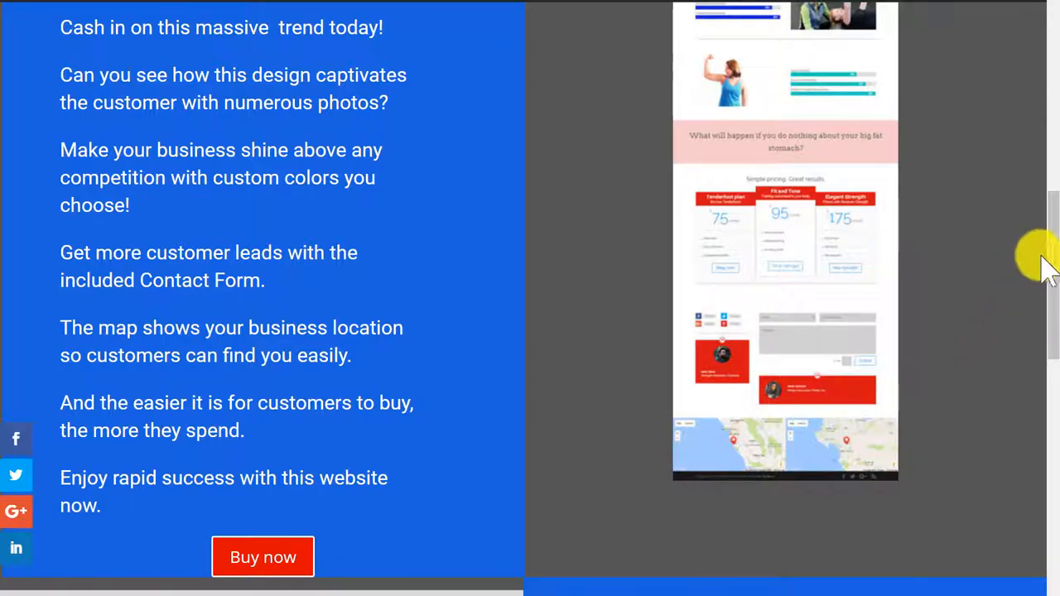
scroll(down, 3)
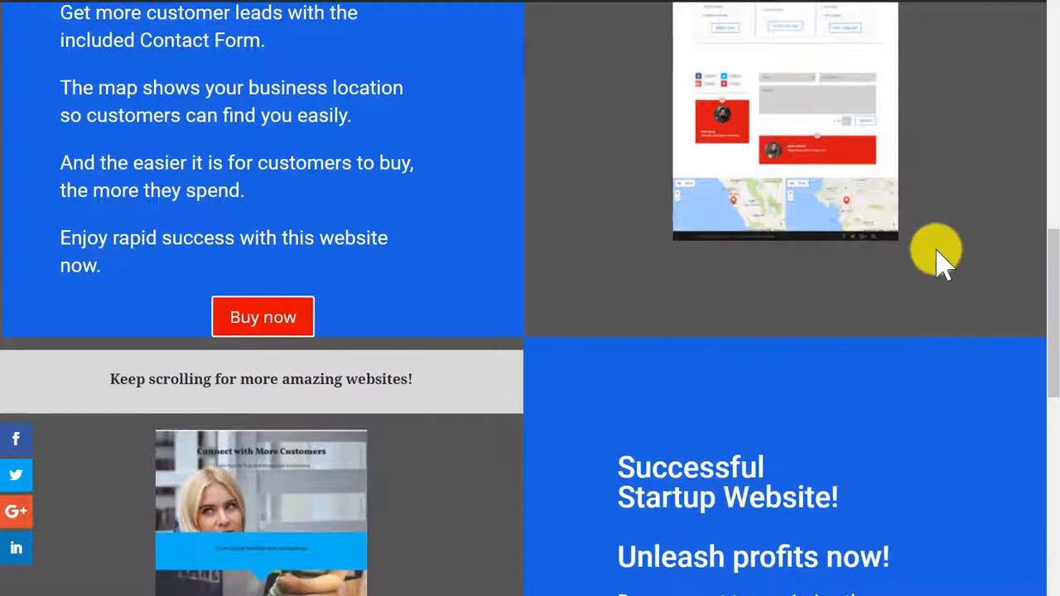
scroll(down, 3)
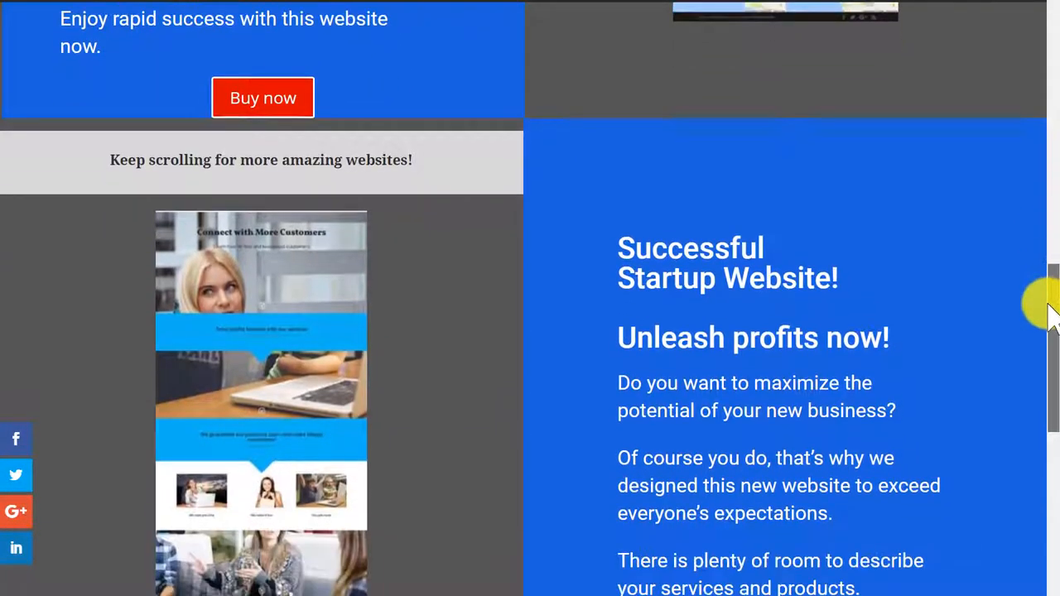
Step: Scroll through the Successful Startup Website description down to the Breakfast and Lunch Cafe listing
scroll(down, 3)
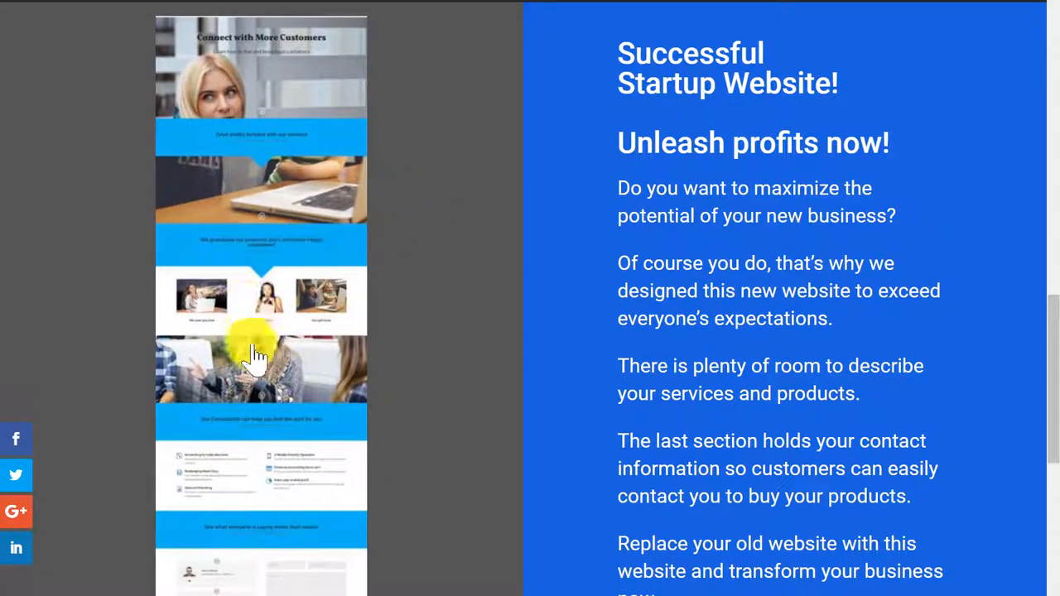
scroll(down, 3)
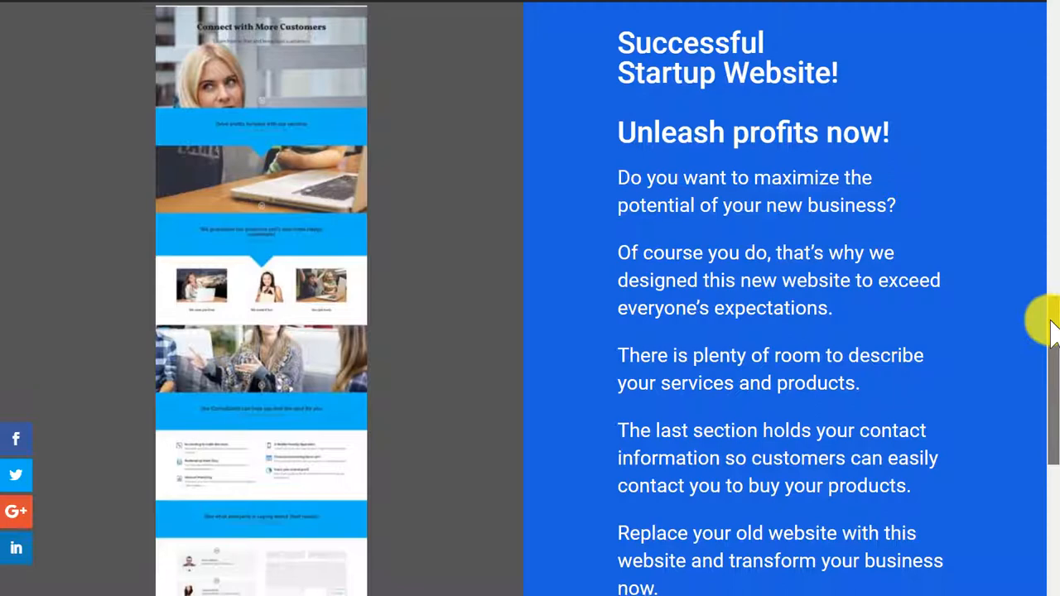
scroll(down, 3)
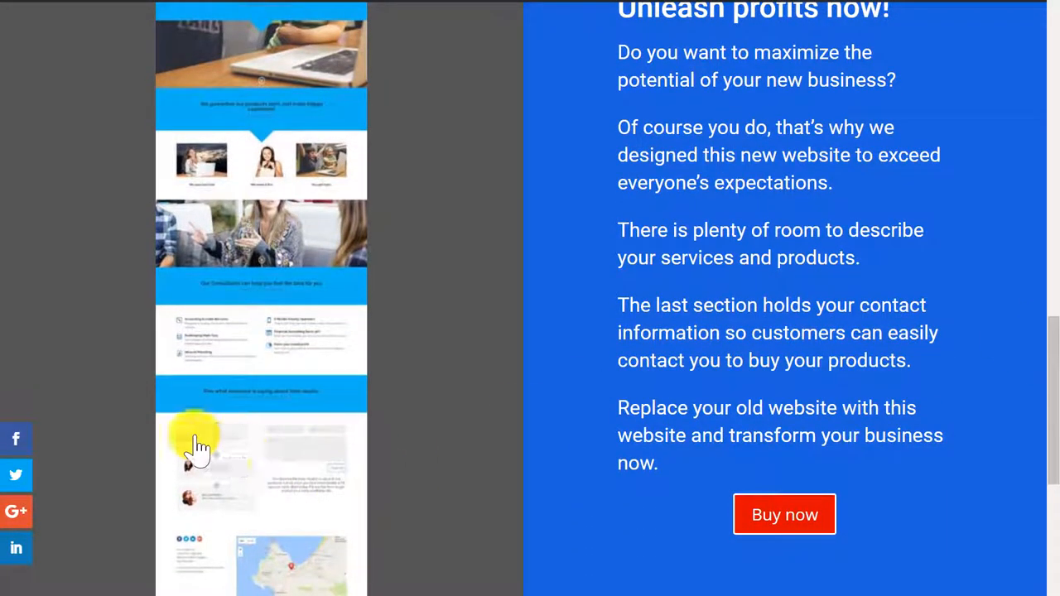
scroll(down, 3)
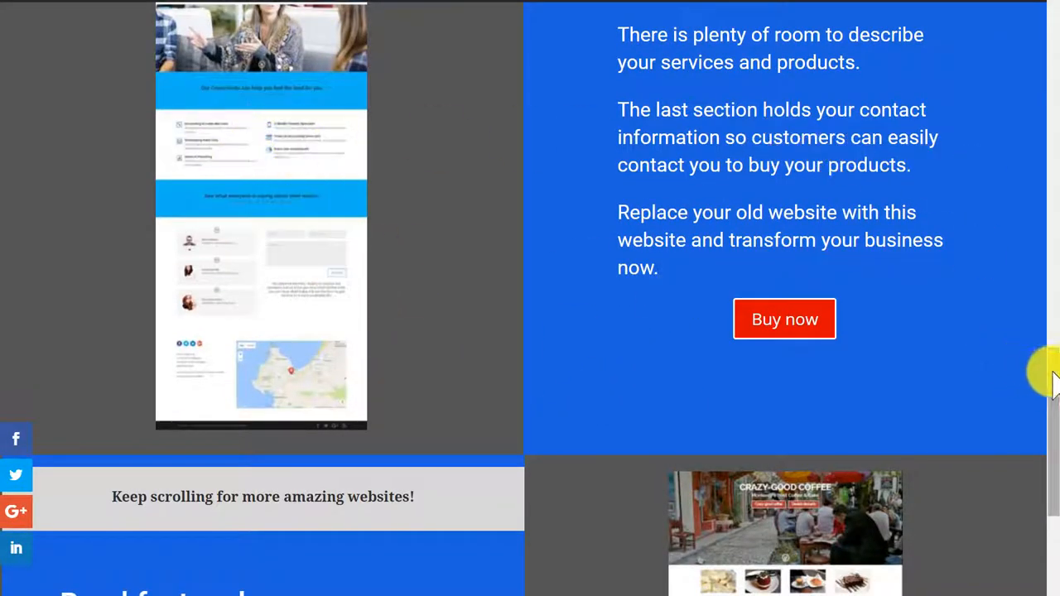
scroll(down, 3)
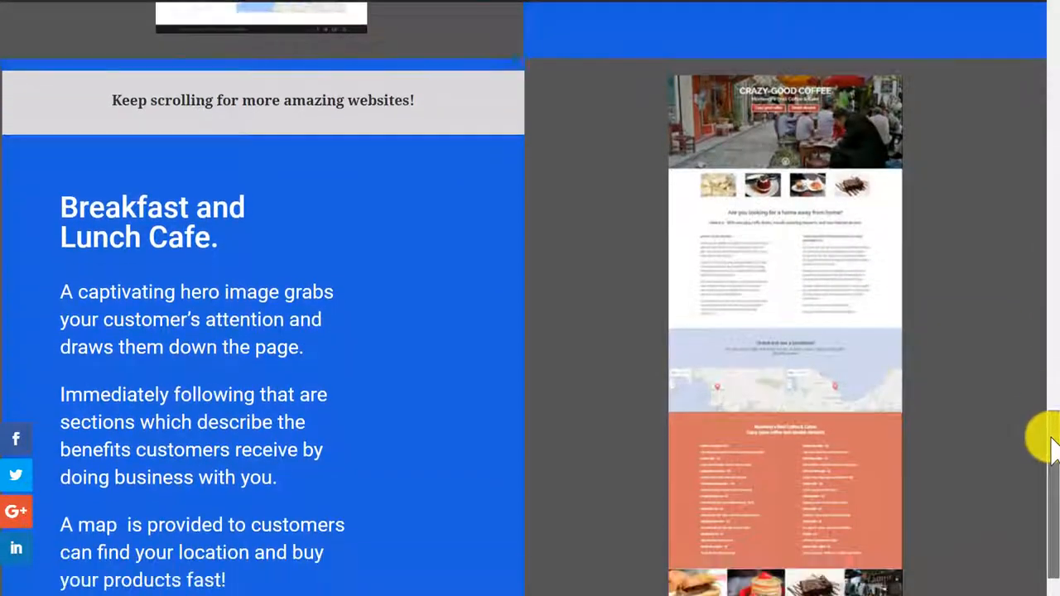
Step: Scroll through the Breakfast and Lunch Cafe preview down to the Mad Hatter Hair Salon listing
scroll(down, 3)
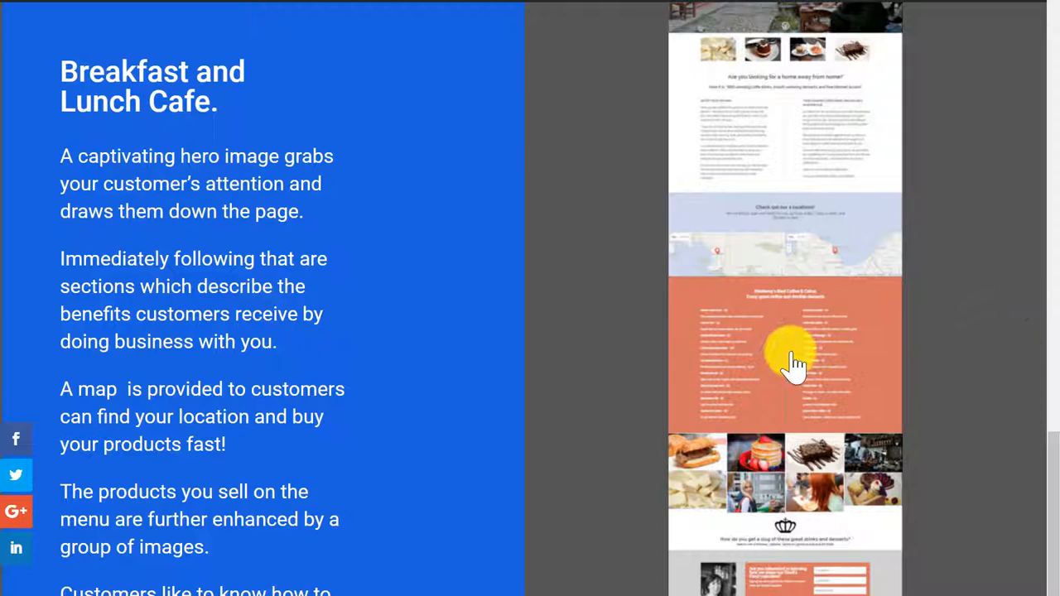
mouse_move(845, 133)
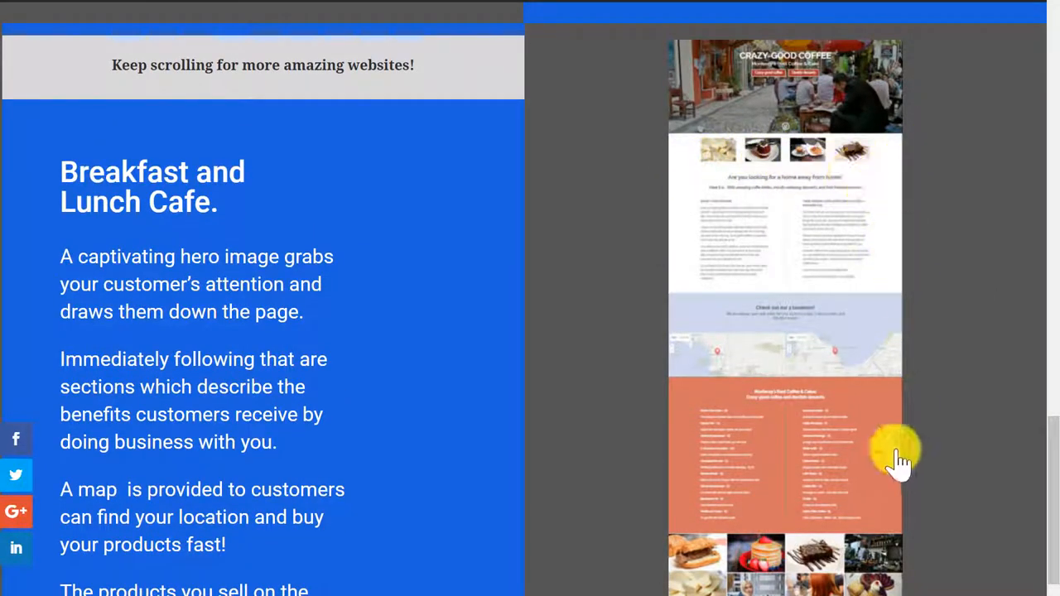
scroll(down, 3)
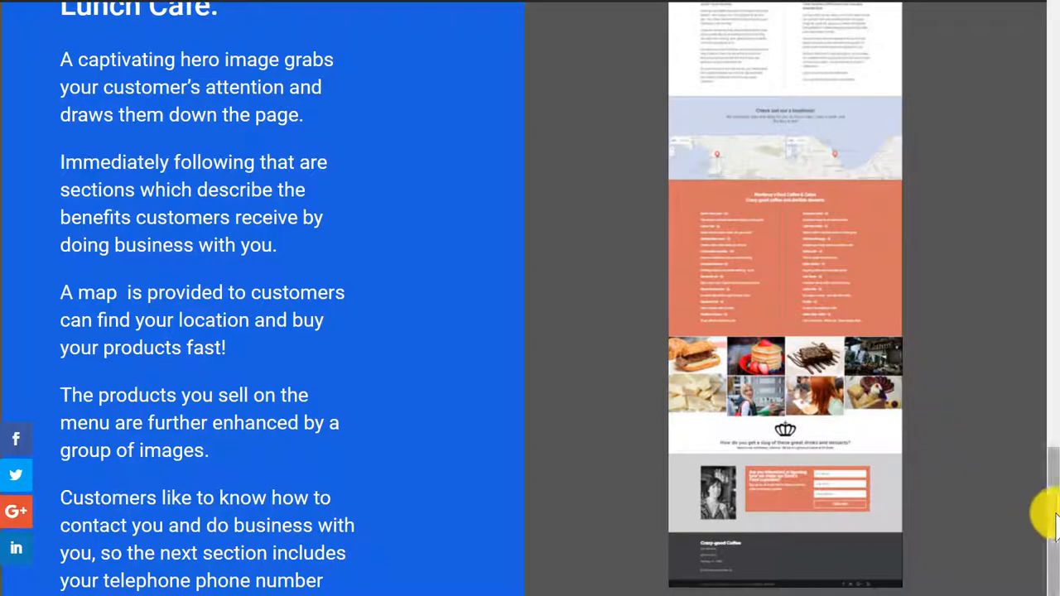
scroll(down, 3)
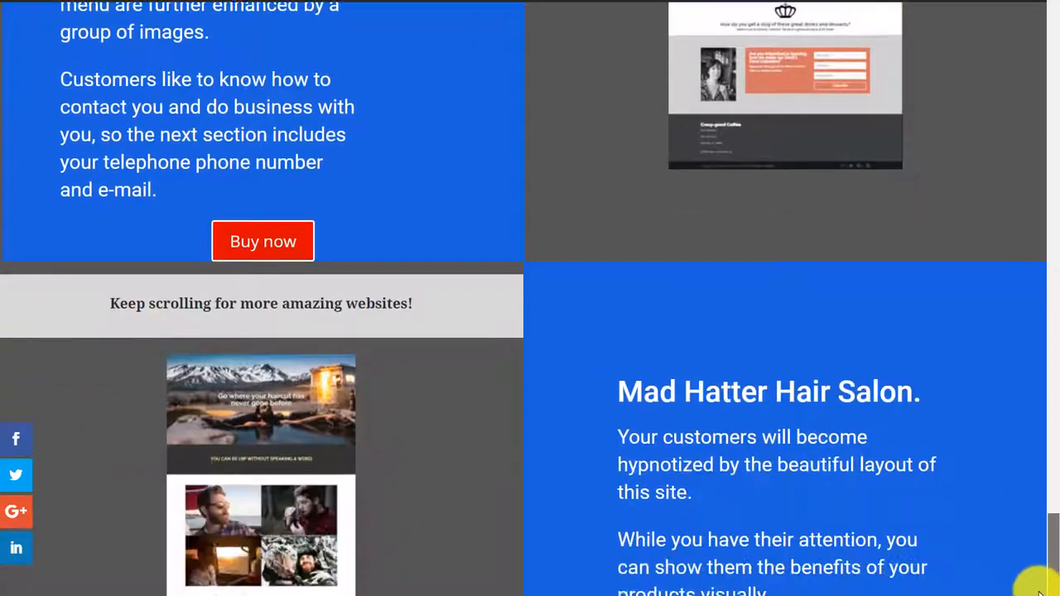
Step: Scroll through the Mad Hatter Hair Salon description down to the Luxury Day Spa Website listing
scroll(down, 3)
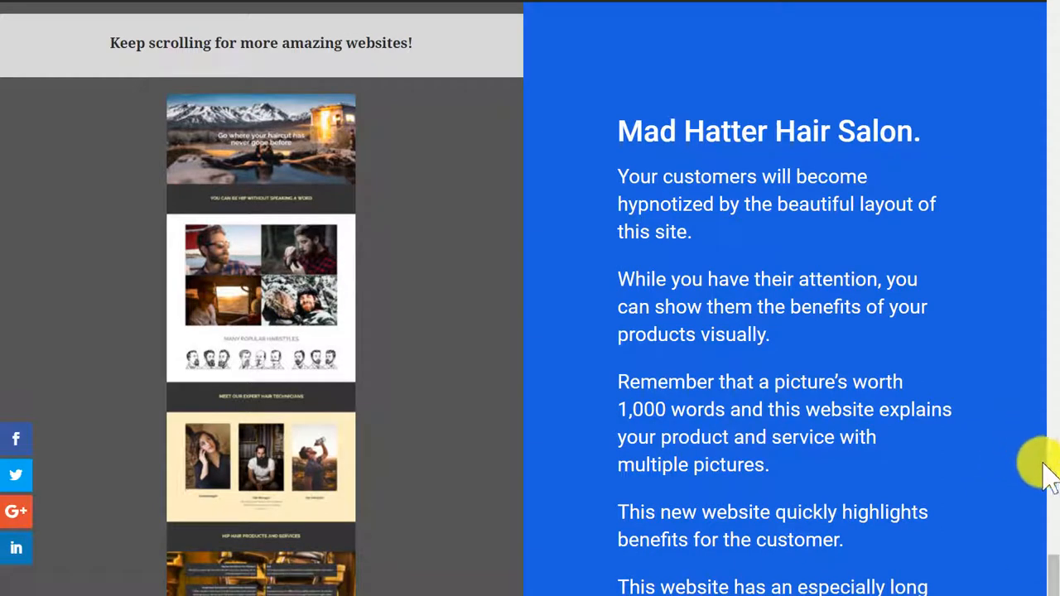
scroll(down, 3)
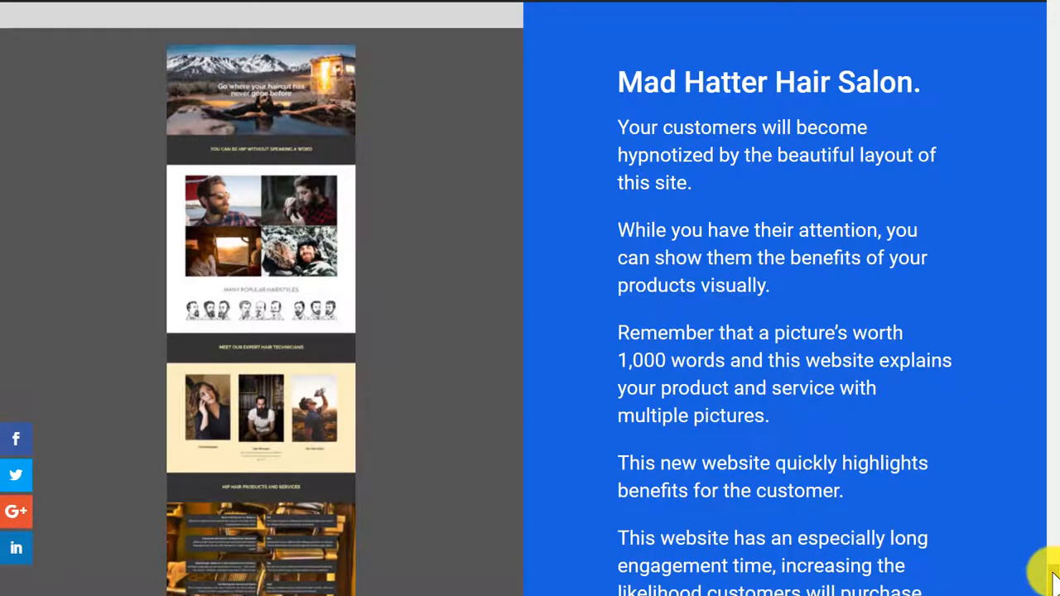
scroll(down, 3)
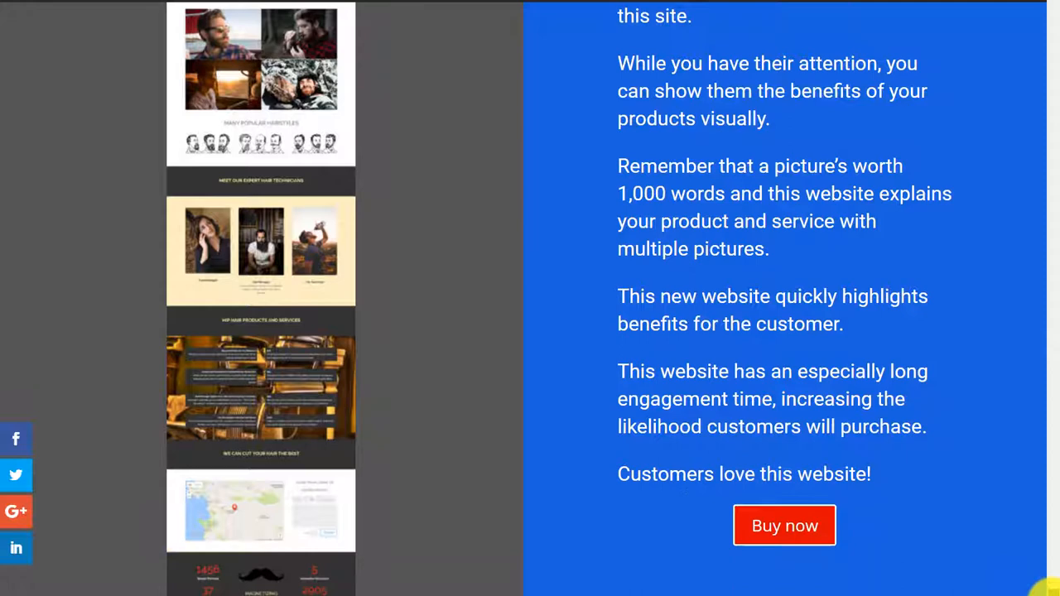
scroll(down, 3)
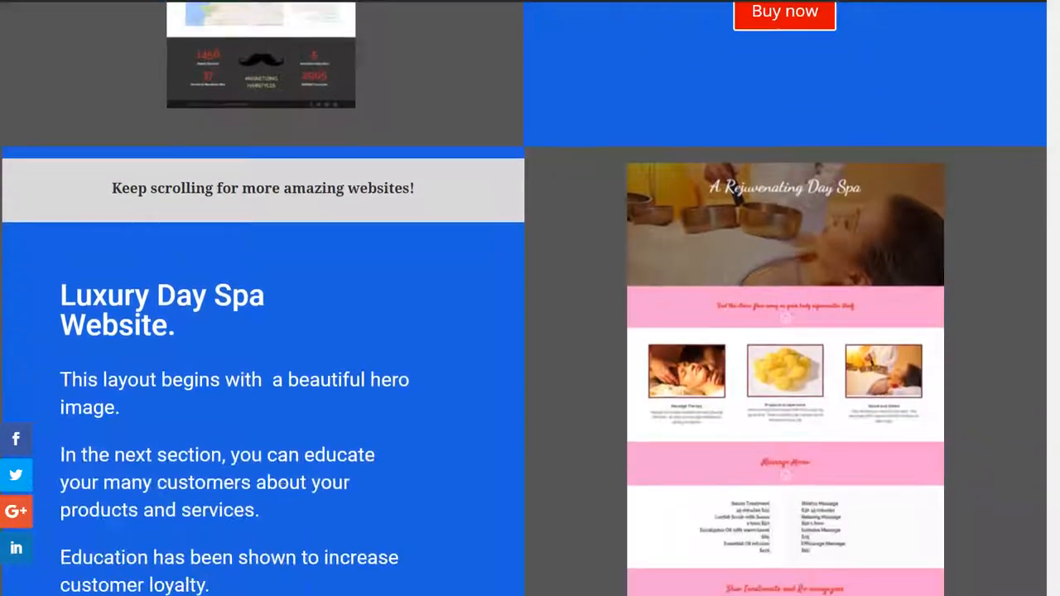
scroll(down, 3)
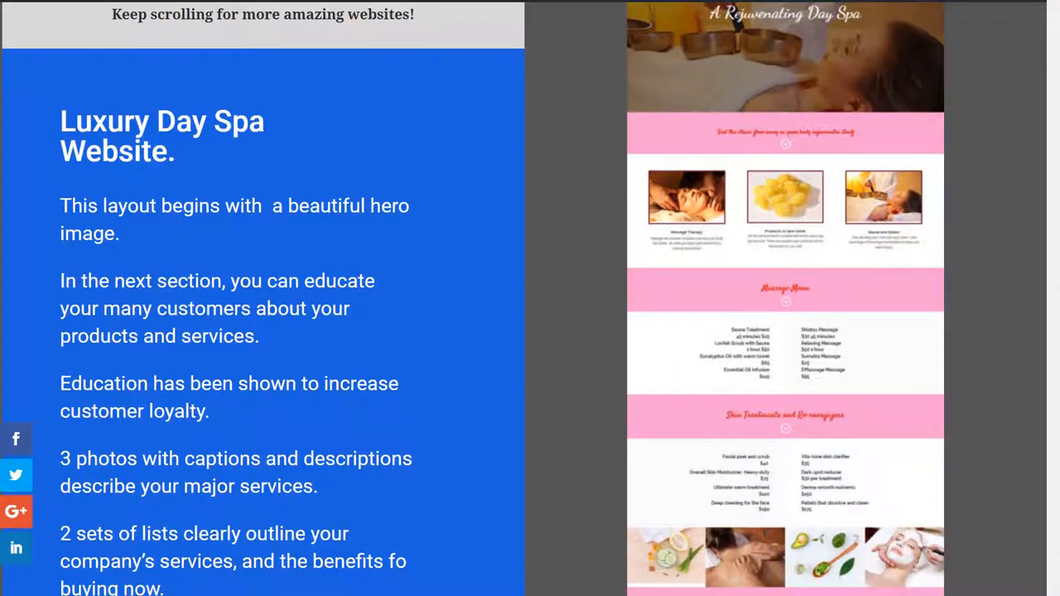
mouse_move(1014, 91)
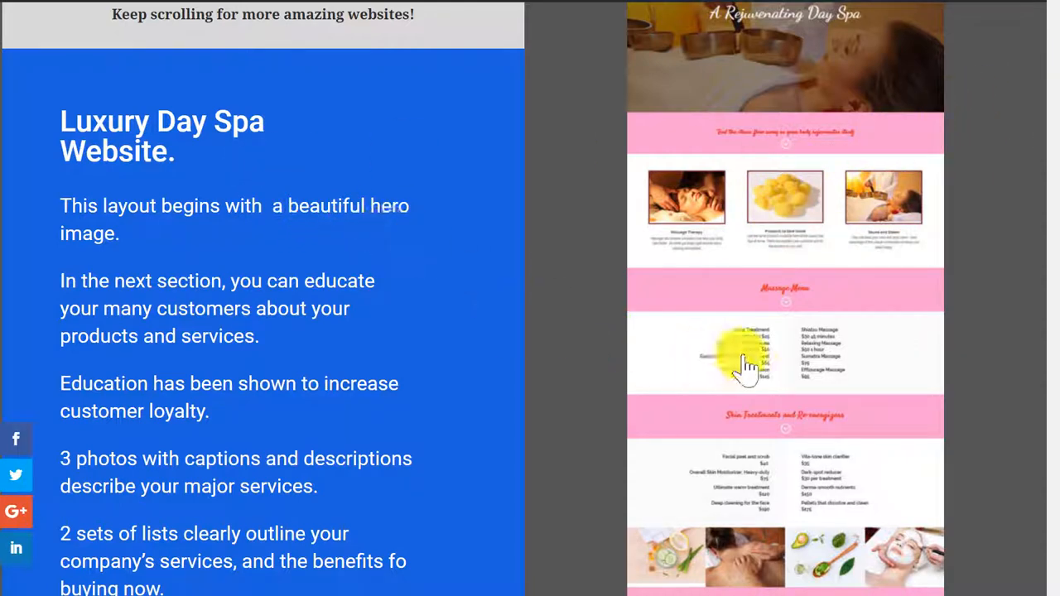
mouse_move(892, 228)
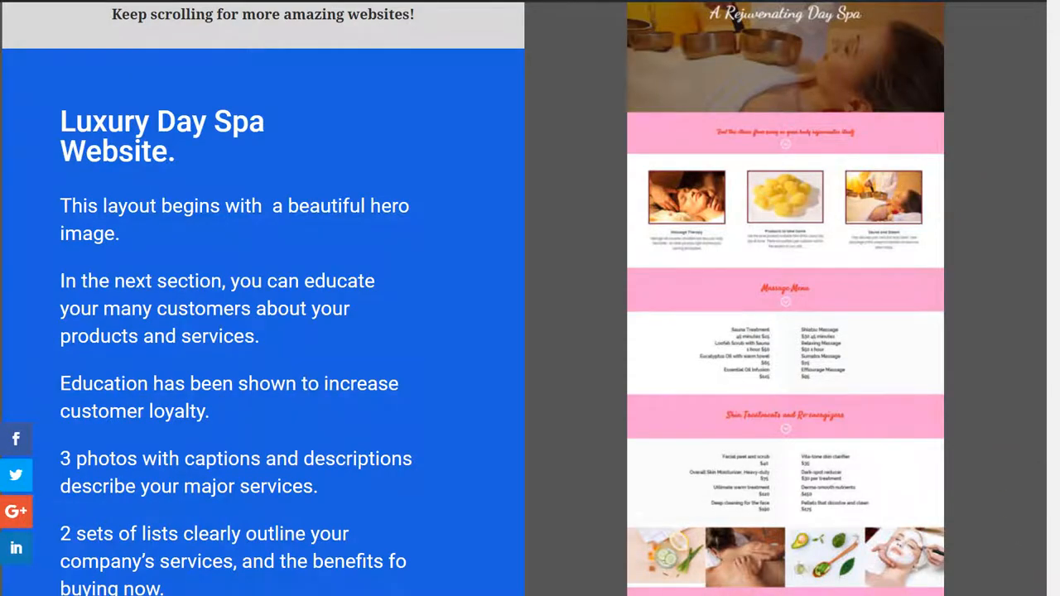
scroll(down, 3)
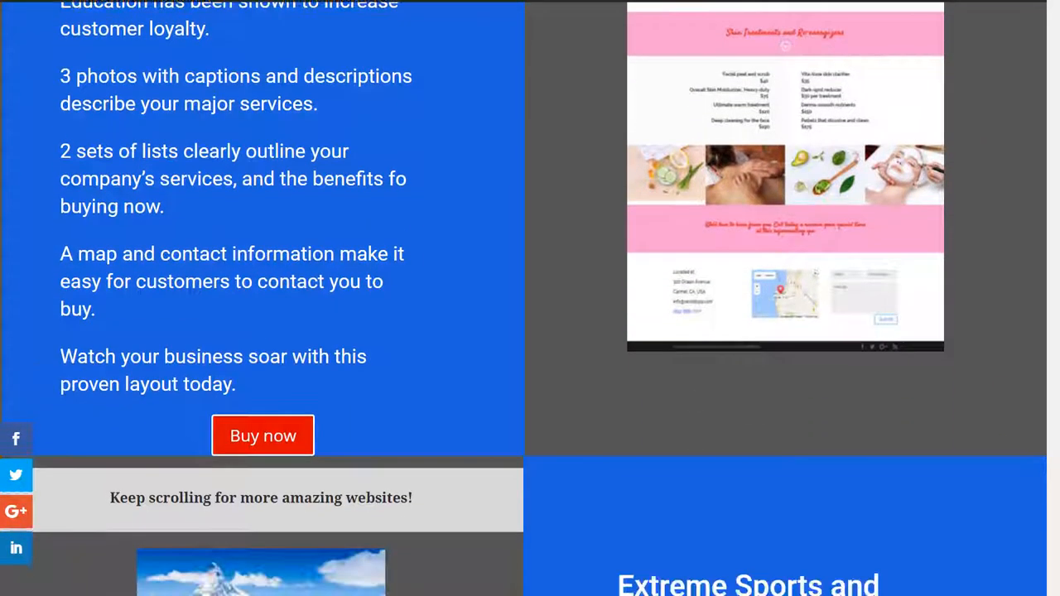
Step: Scroll down to bring the Extreme Sports and Adventure Website listing fully into view
scroll(down, 3)
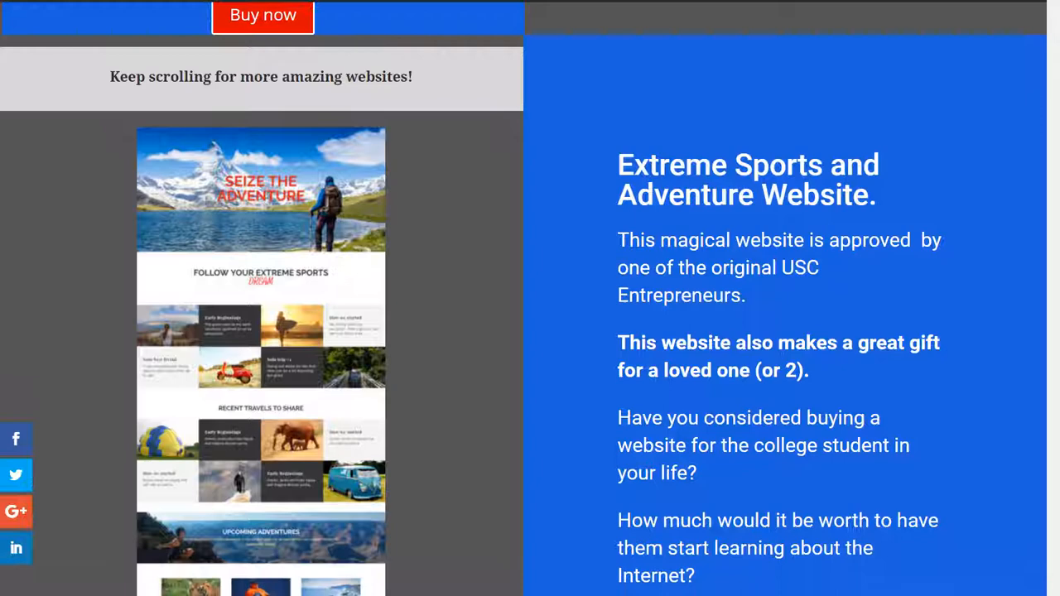
scroll(down, 3)
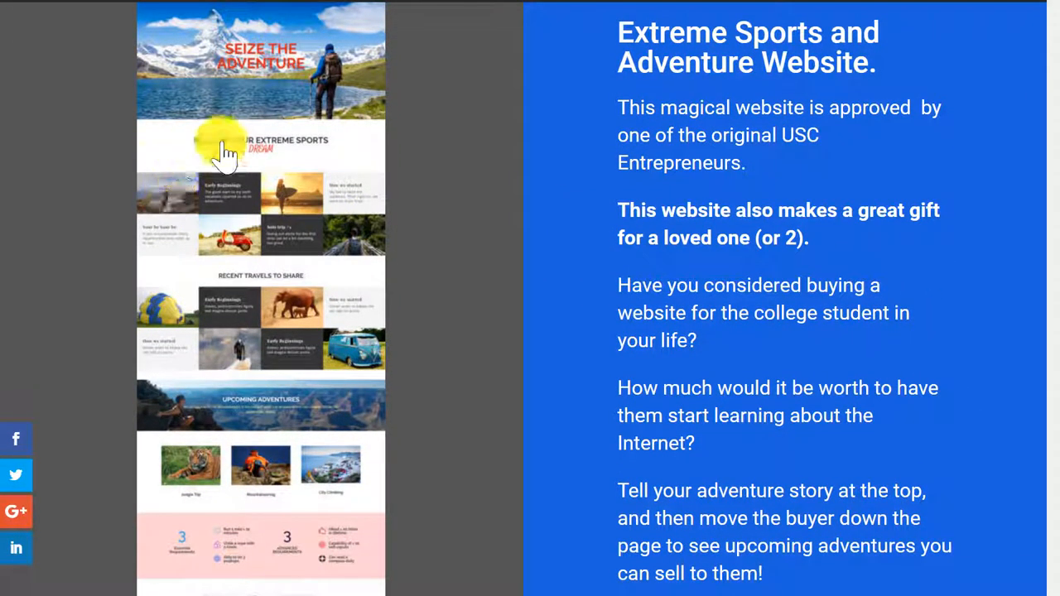
mouse_move(1041, 232)
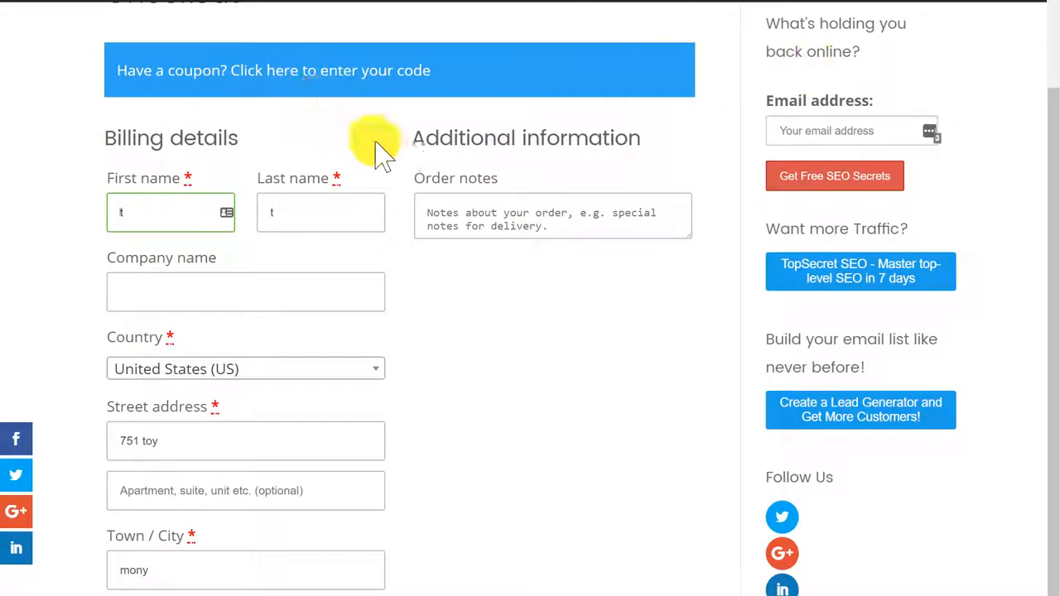
mouse_move(1050, 146)
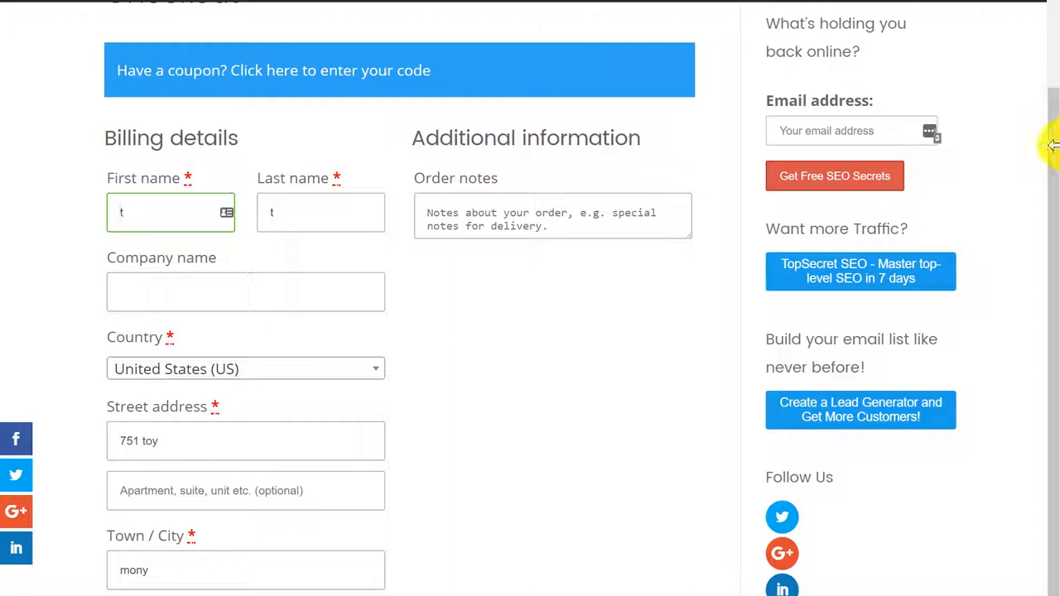
Step: From the checkout page, go to the Products menu for the shop's product listings
scroll(up, 3)
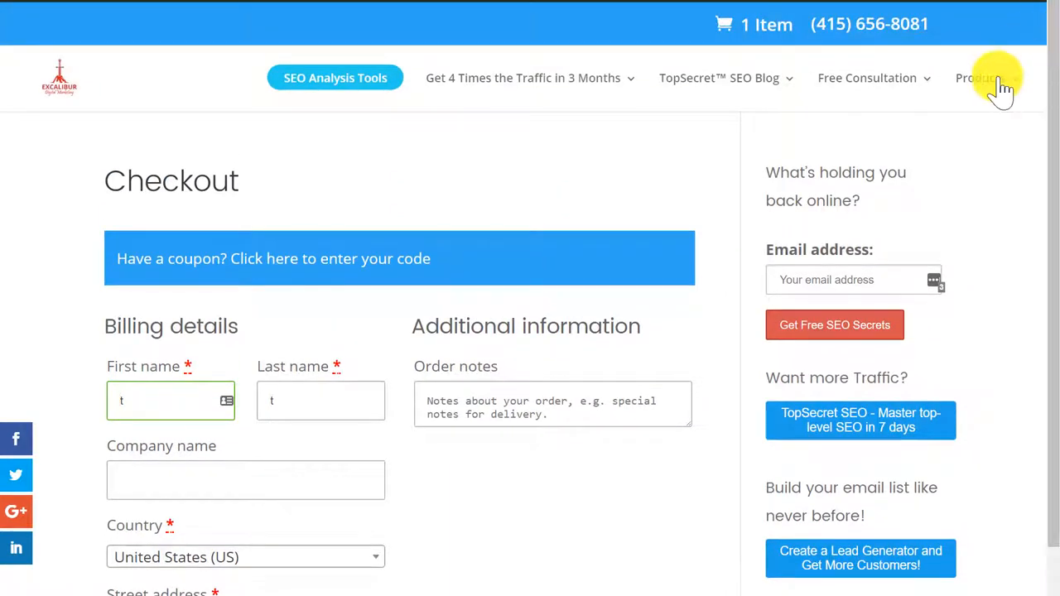
click(981, 78)
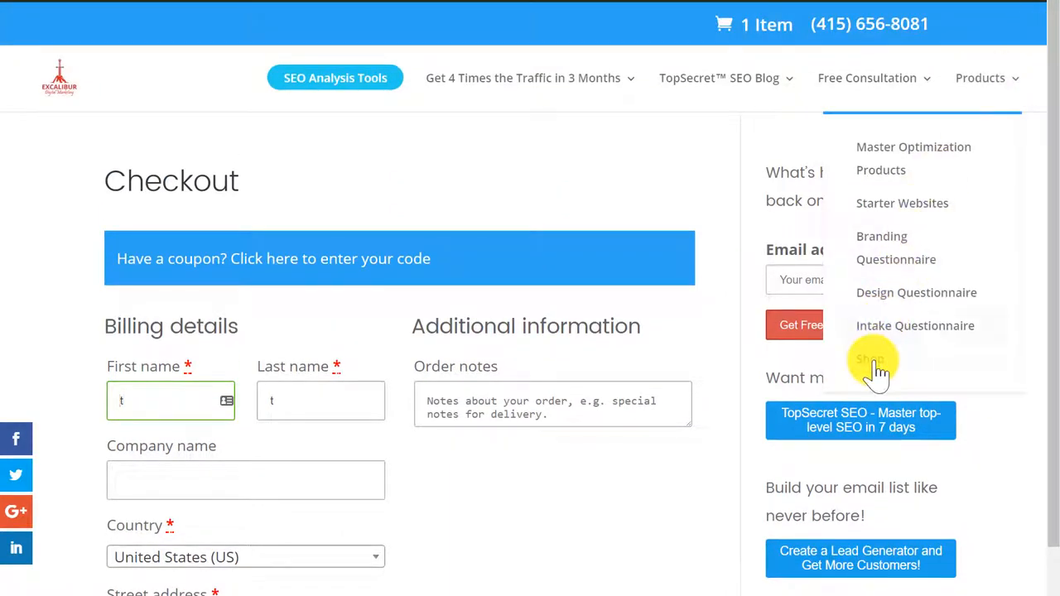
mouse_move(1041, 69)
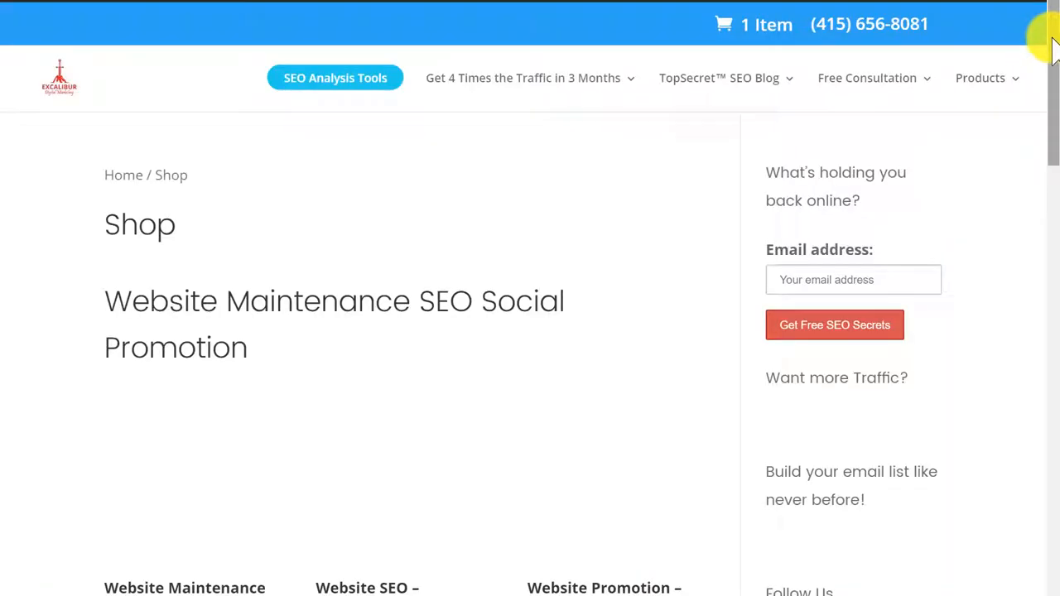
scroll(down, 3)
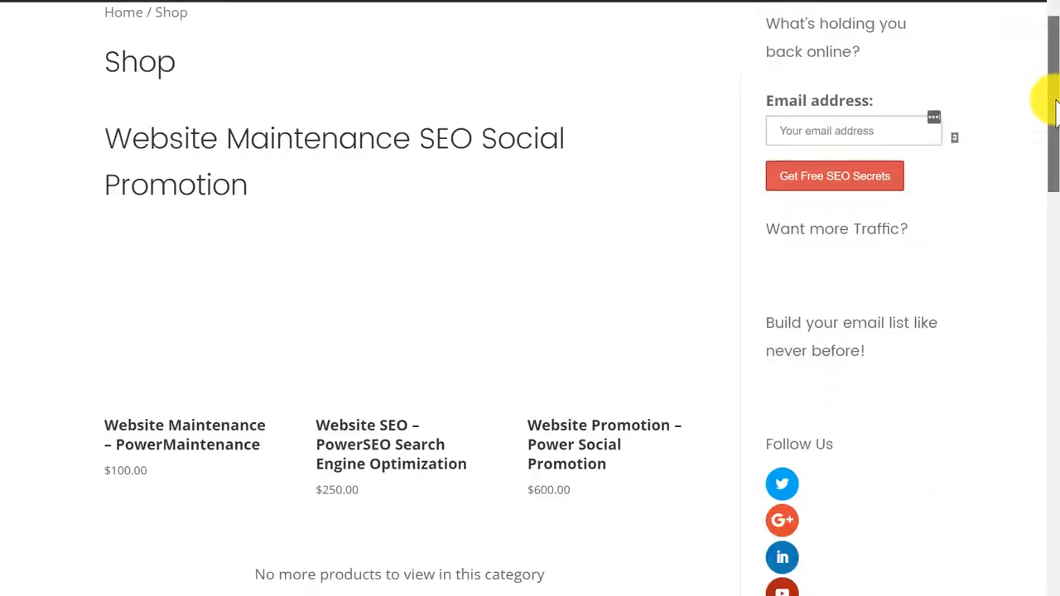
scroll(down, 3)
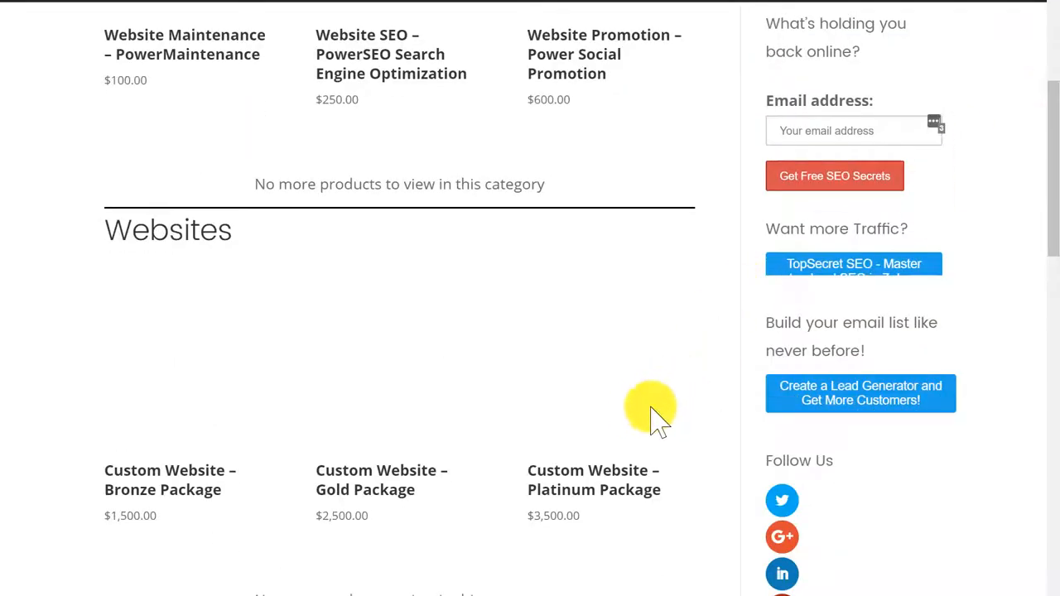
scroll(down, 3)
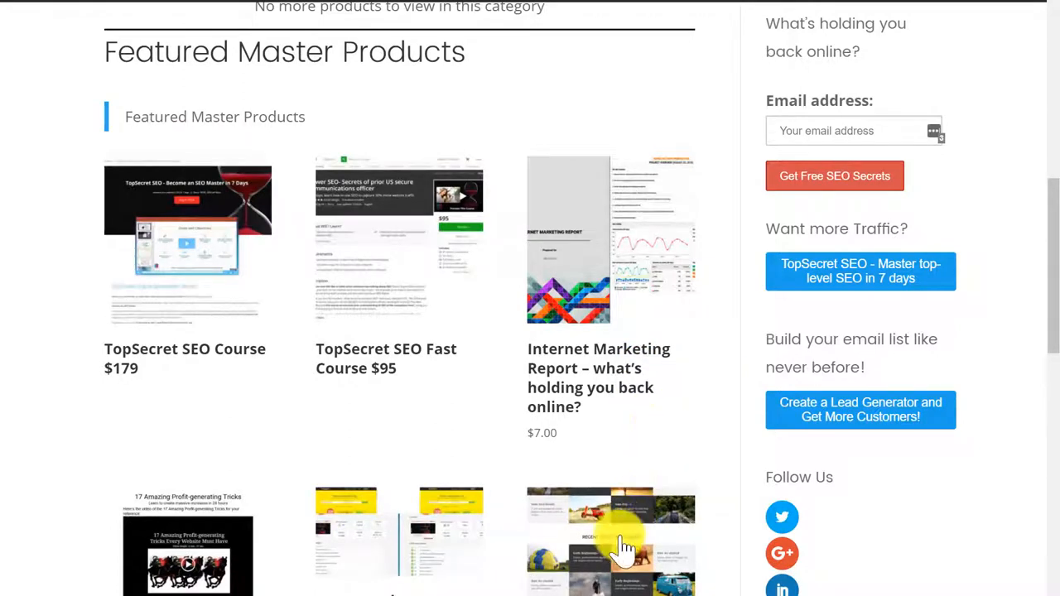
scroll(down, 3)
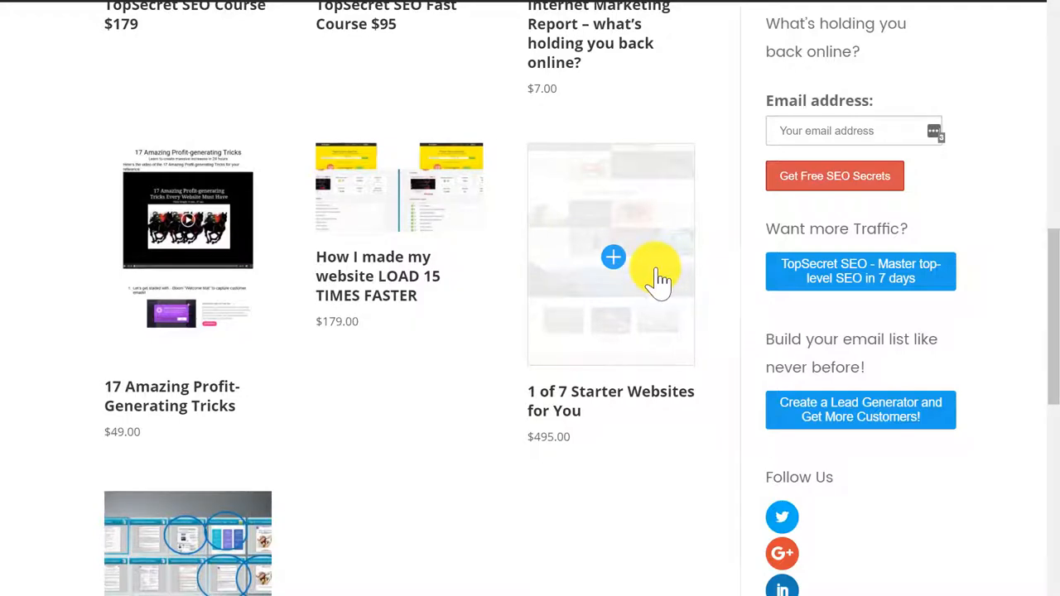
Step: Add the $495 '1 of 7 Starter Websites for You' product to the cart from its product page
click(613, 257)
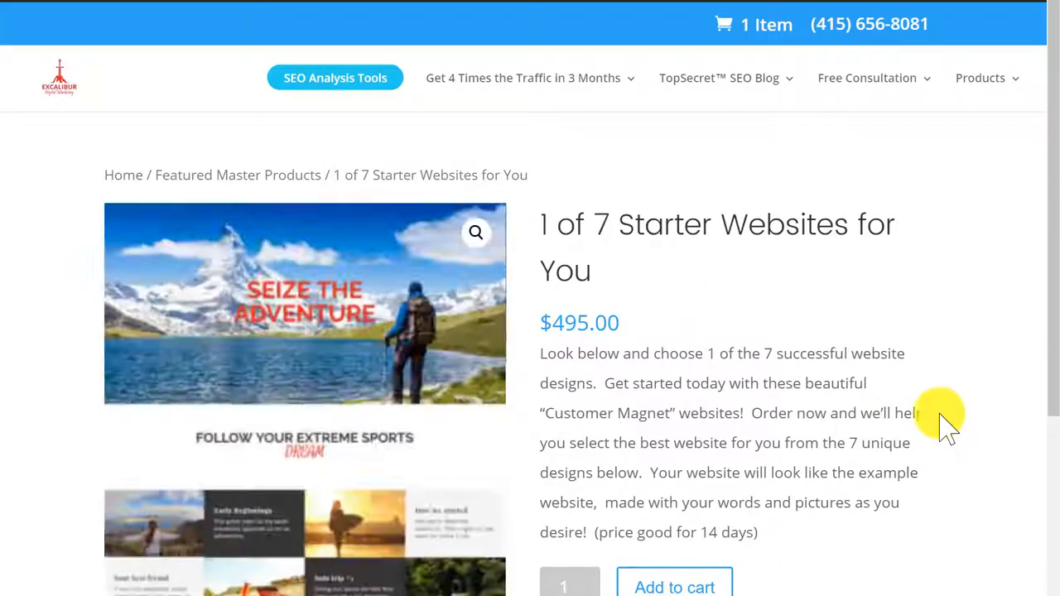
scroll(down, 3)
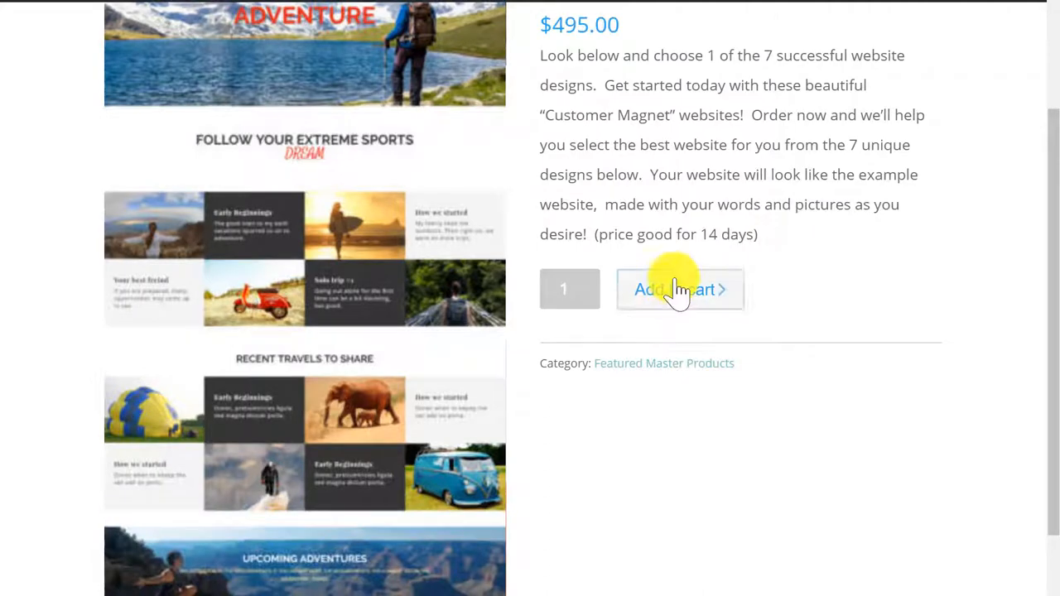
mouse_move(903, 282)
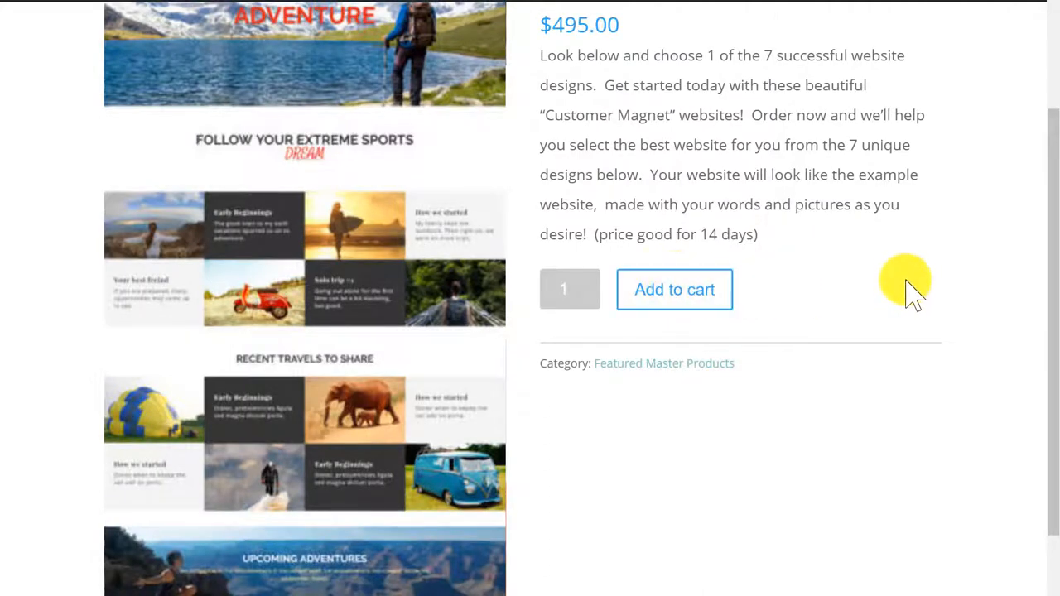
click(674, 288)
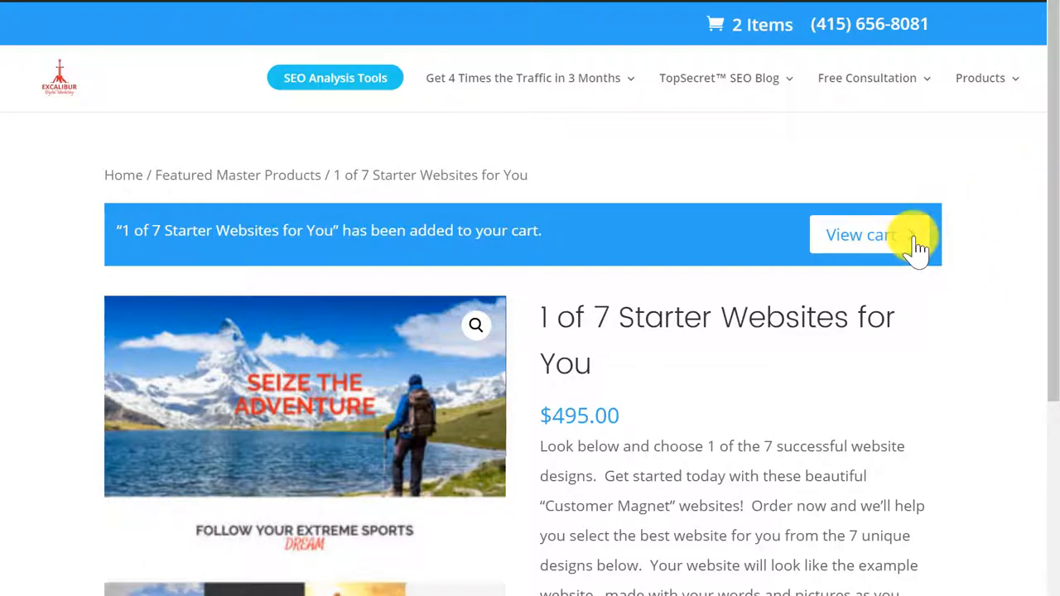
Step: In the cart, set the starter website quantity to 1 and update the totals to $495
click(858, 235)
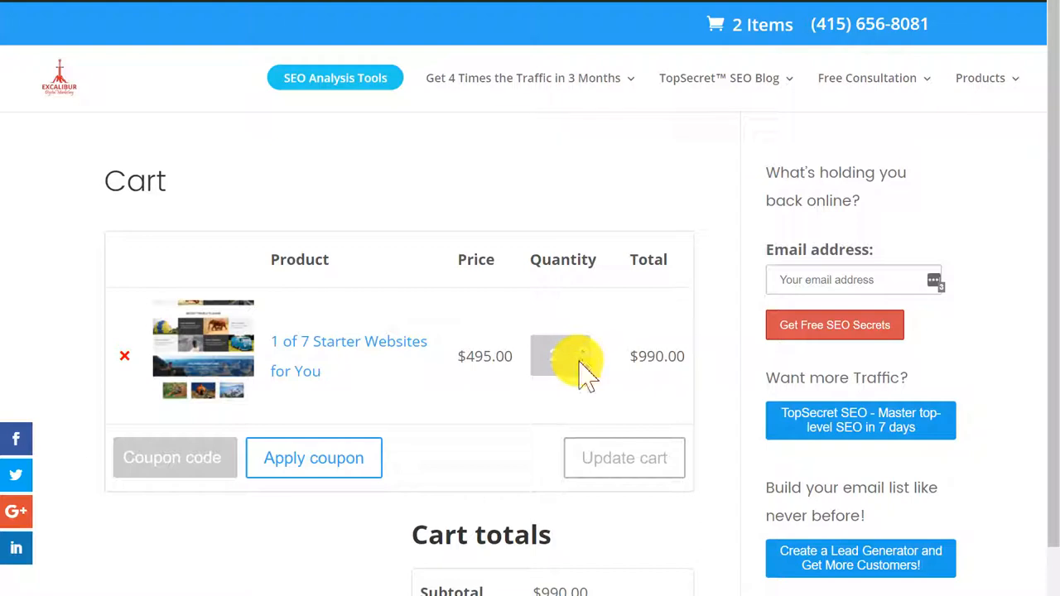
click(623, 457)
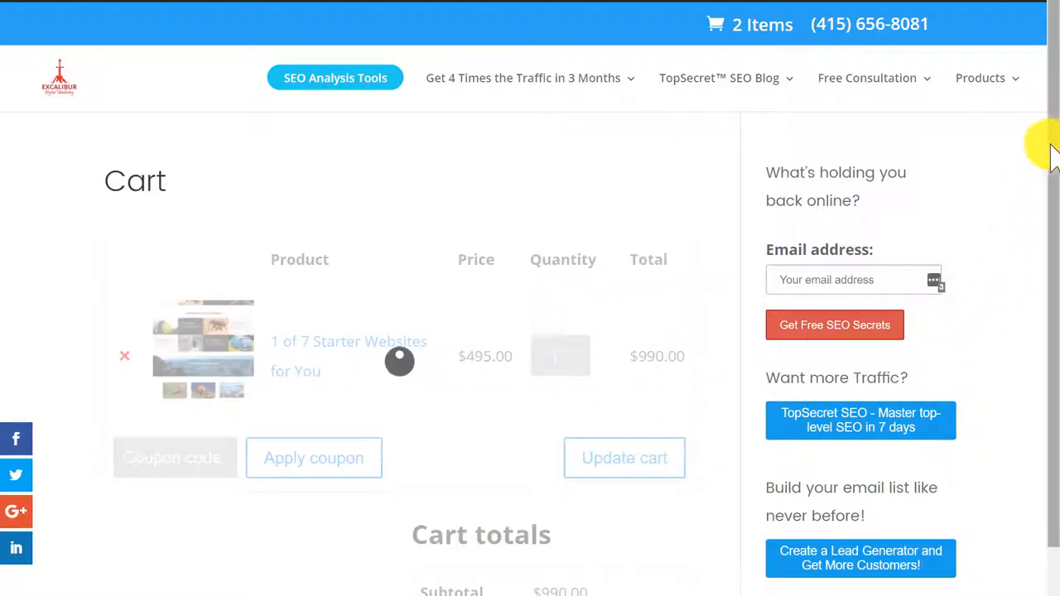
click(623, 458)
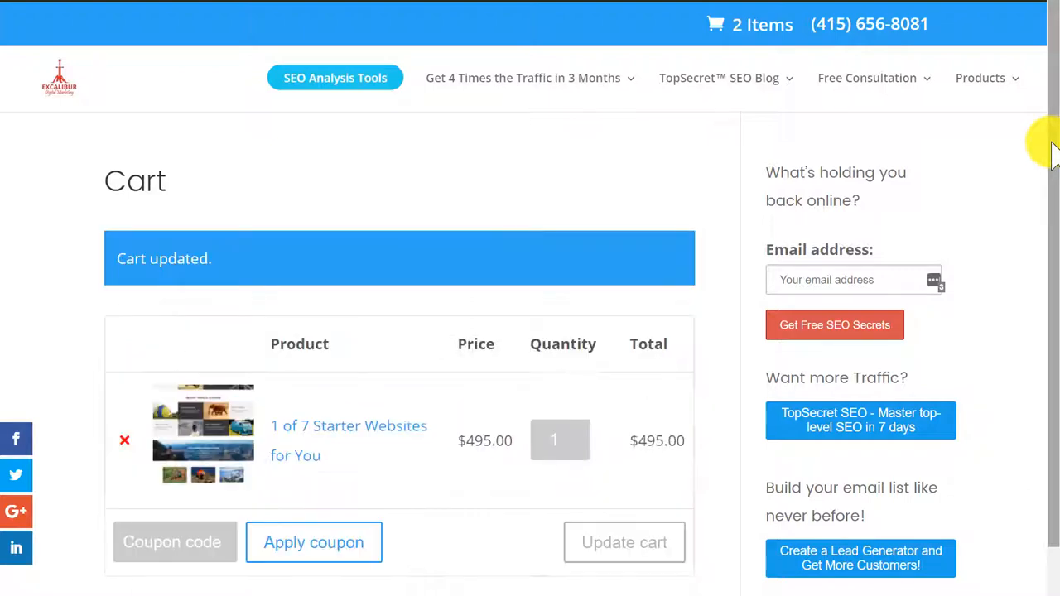
scroll(down, 3)
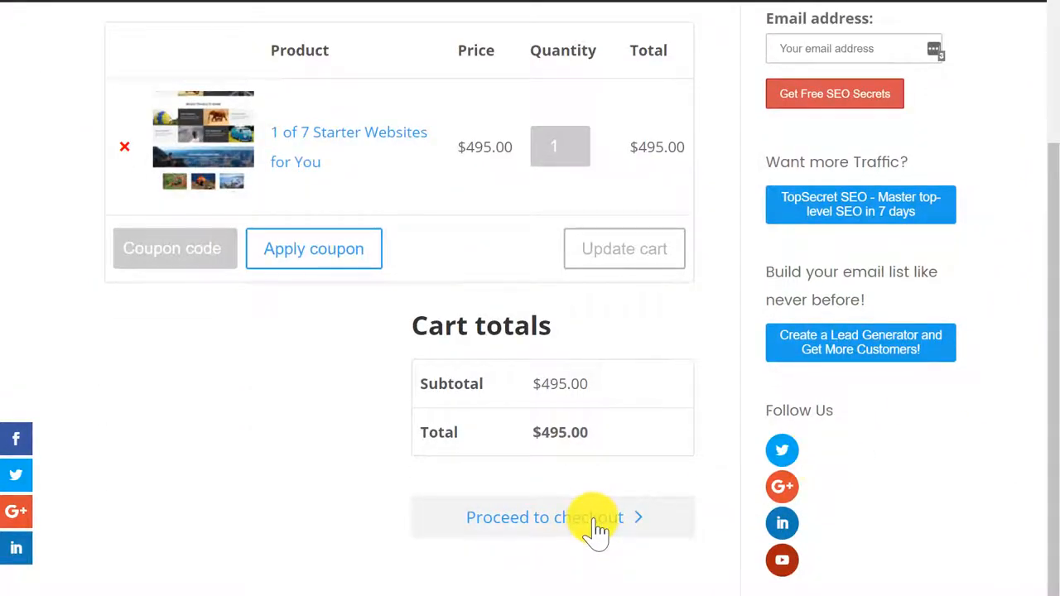
mouse_move(1047, 135)
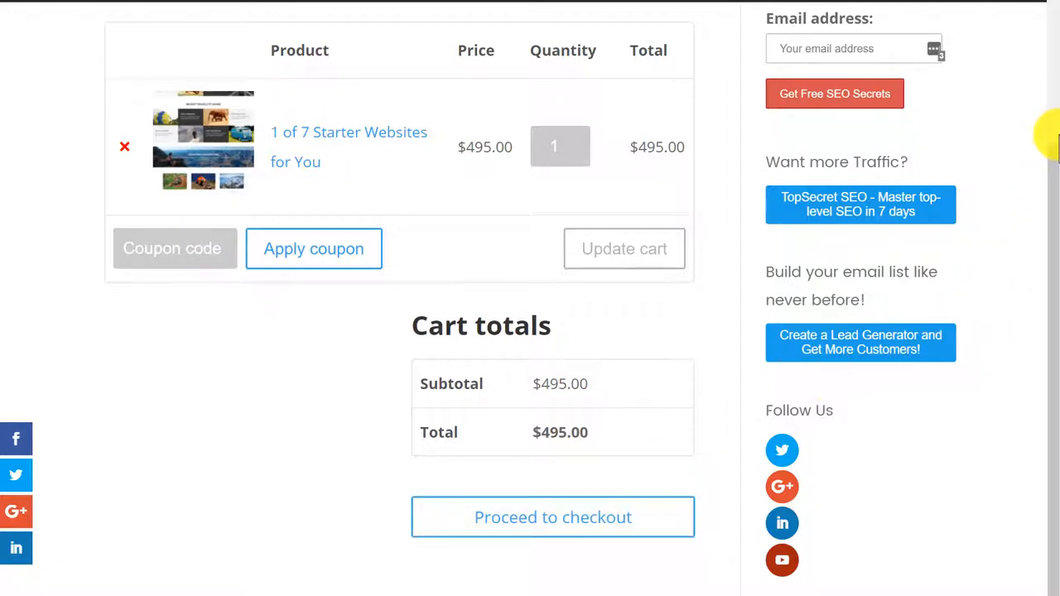
Step: Proceed from the cart to checkout and review the filled billing form
click(553, 517)
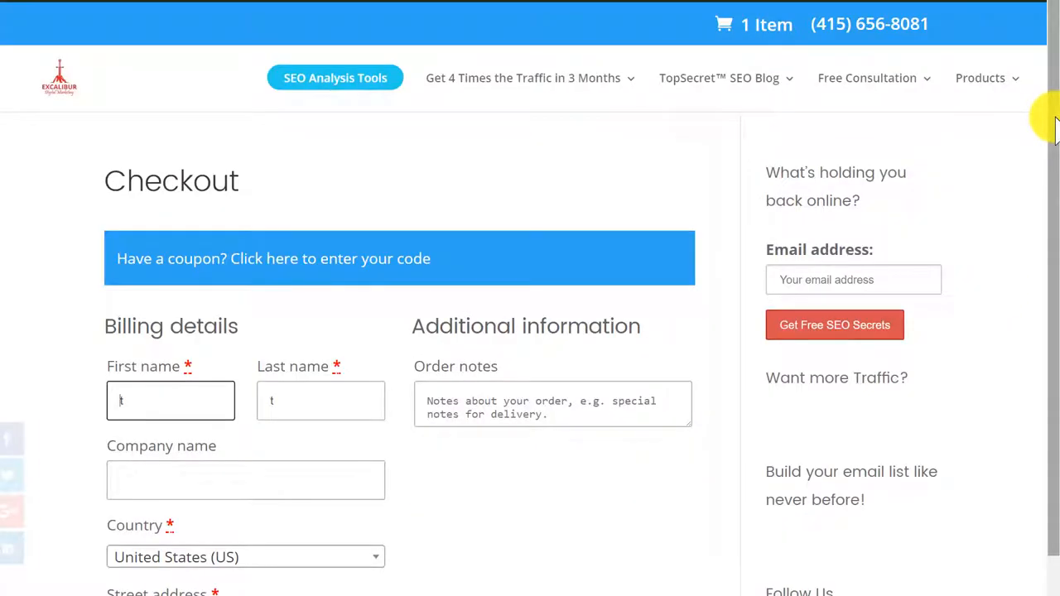
scroll(down, 3)
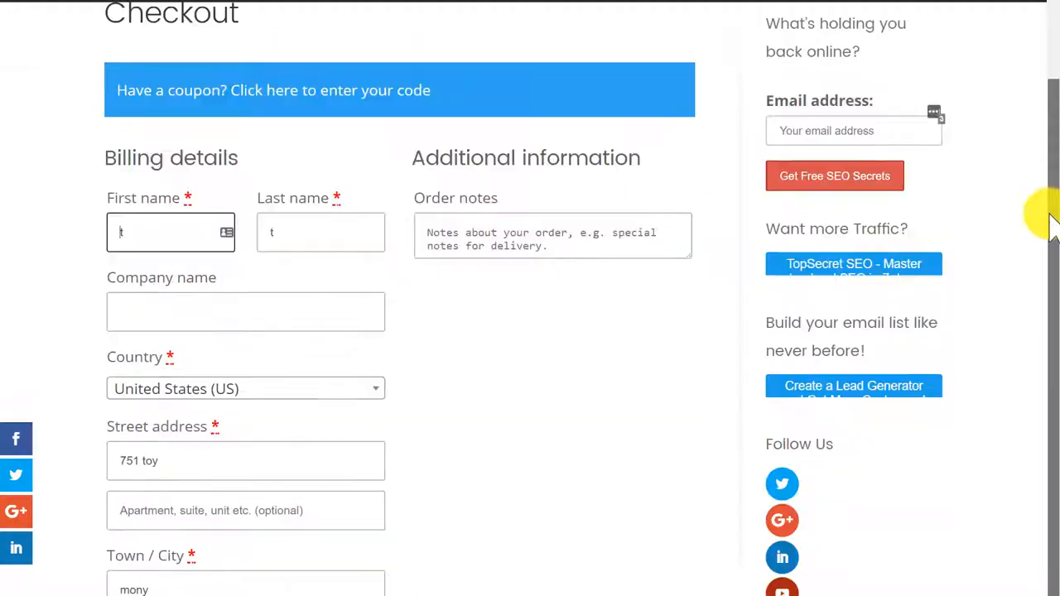
scroll(down, 3)
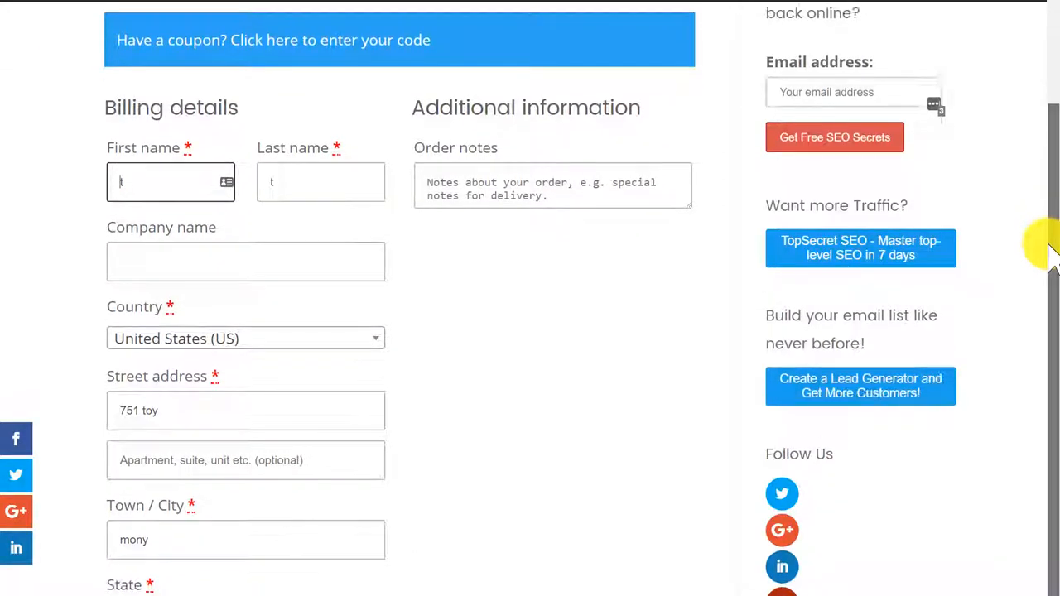
scroll(down, 3)
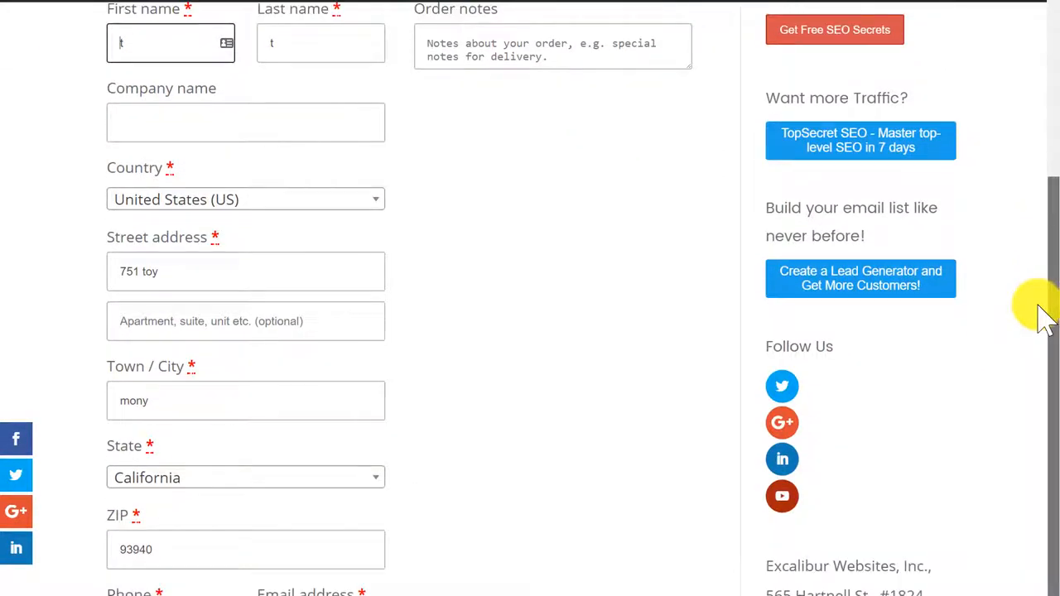
scroll(down, 3)
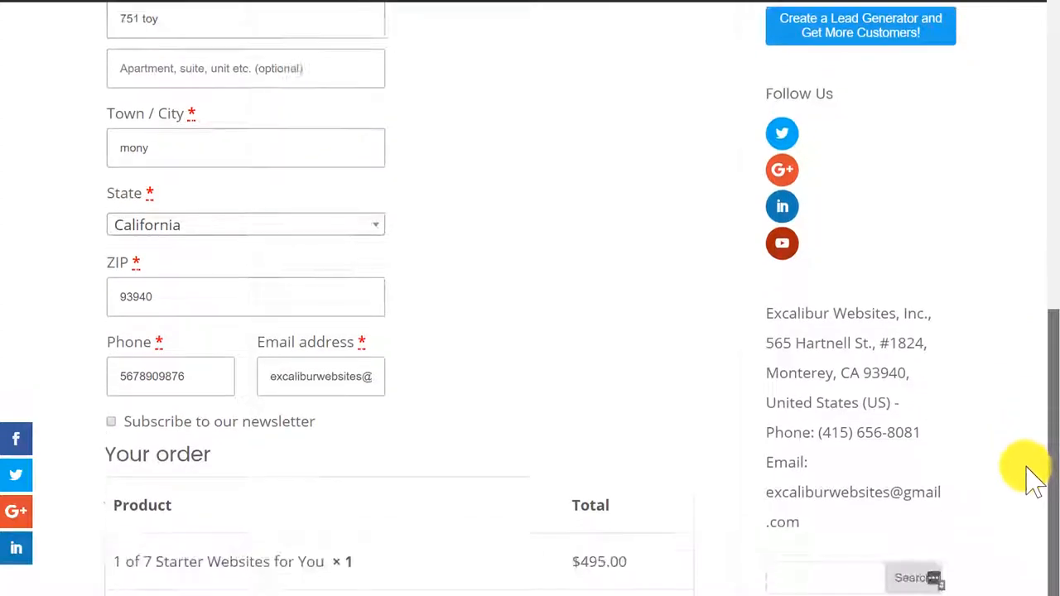
scroll(down, 3)
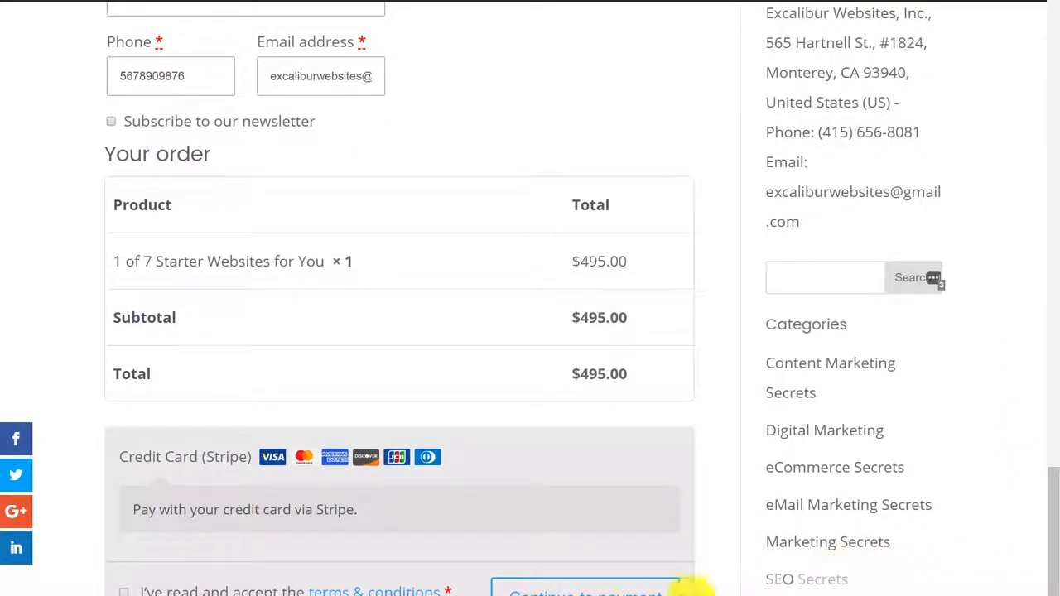
Step: Continue to payment without accepting terms, triggering the Terms & Conditions notice
click(587, 594)
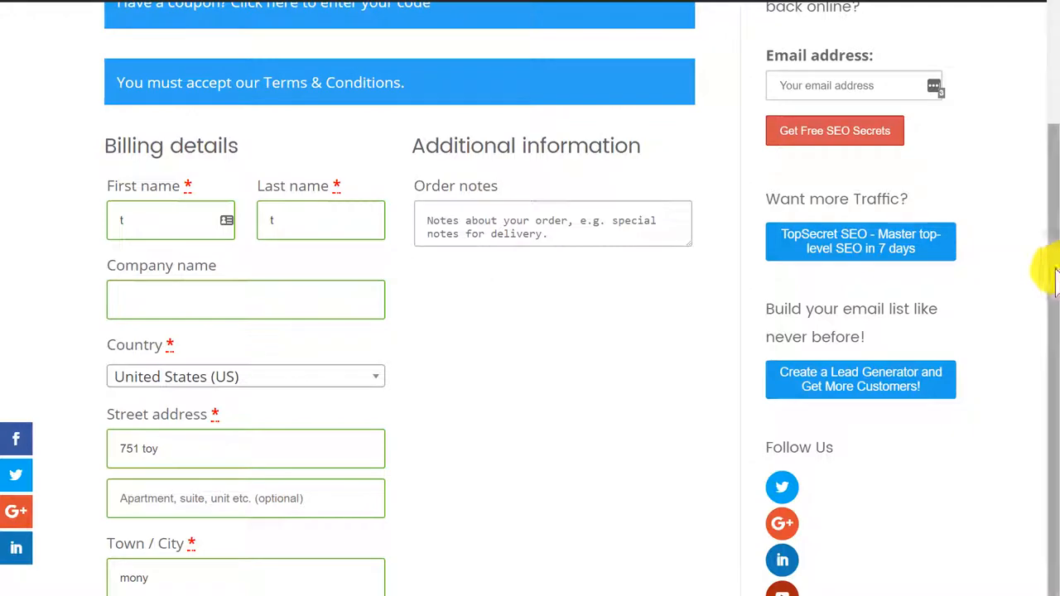
scroll(up, 3)
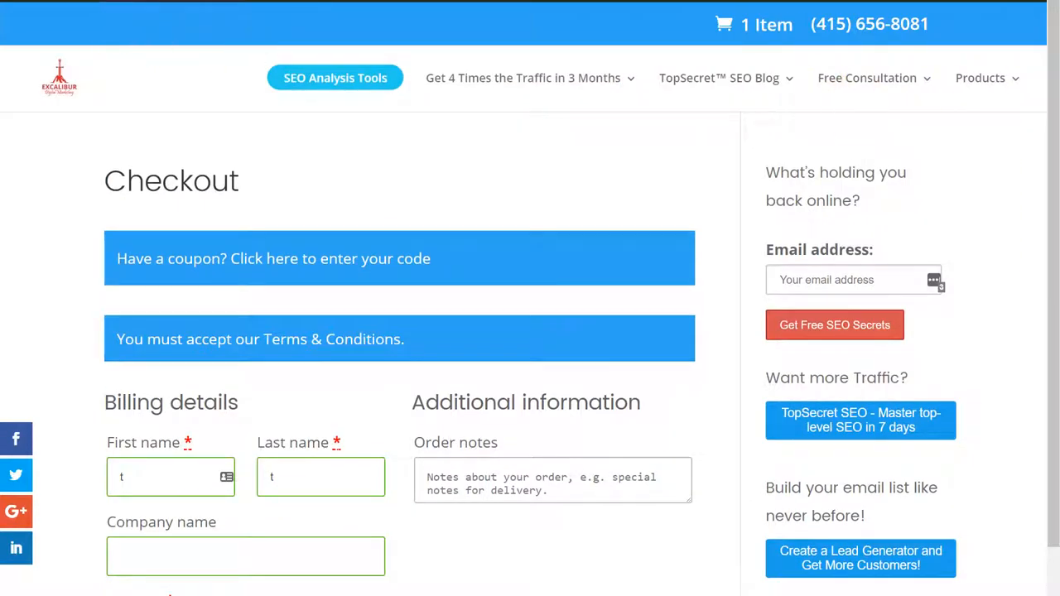